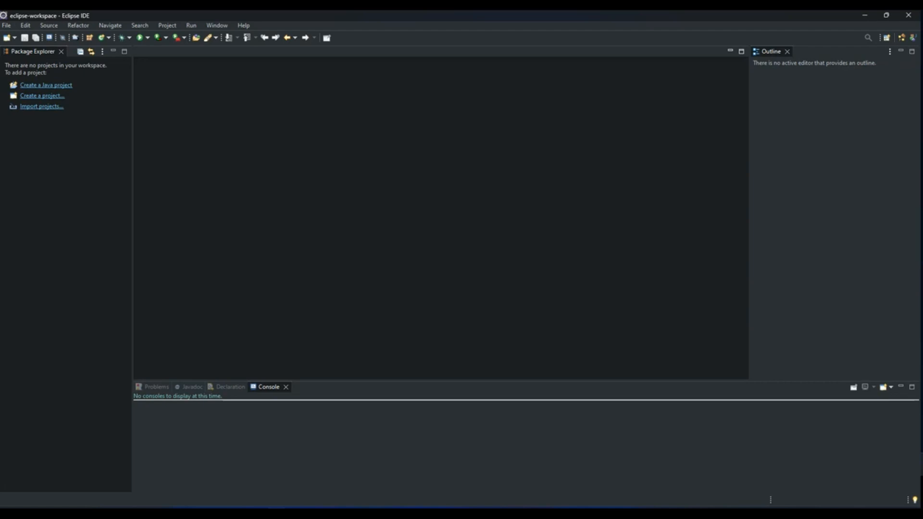
pyautogui.moveTo(294, 498)
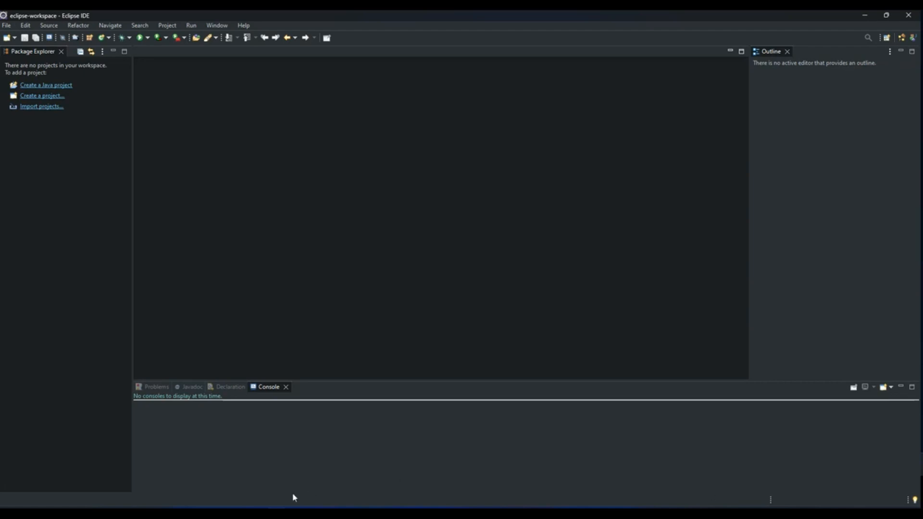
pyautogui.moveTo(157, 254)
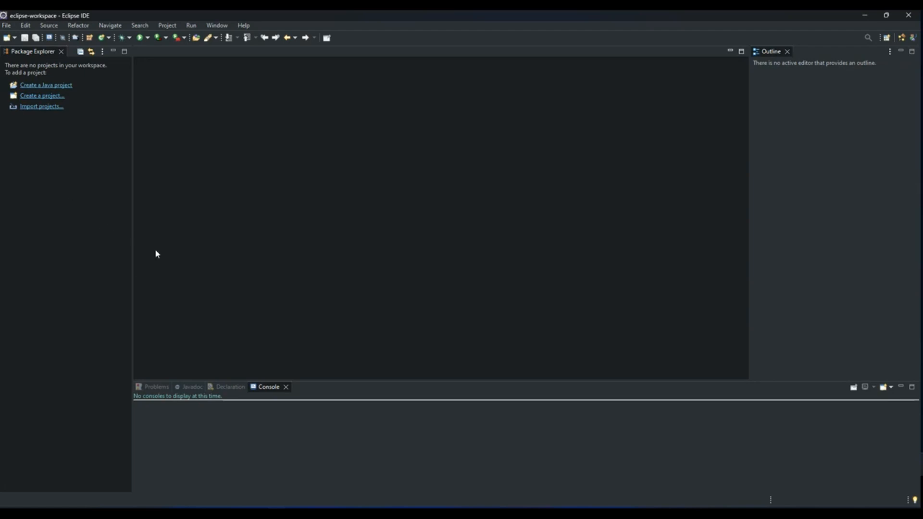
# Browse the File, Edit and Navigate menus.
pyautogui.click(6, 26)
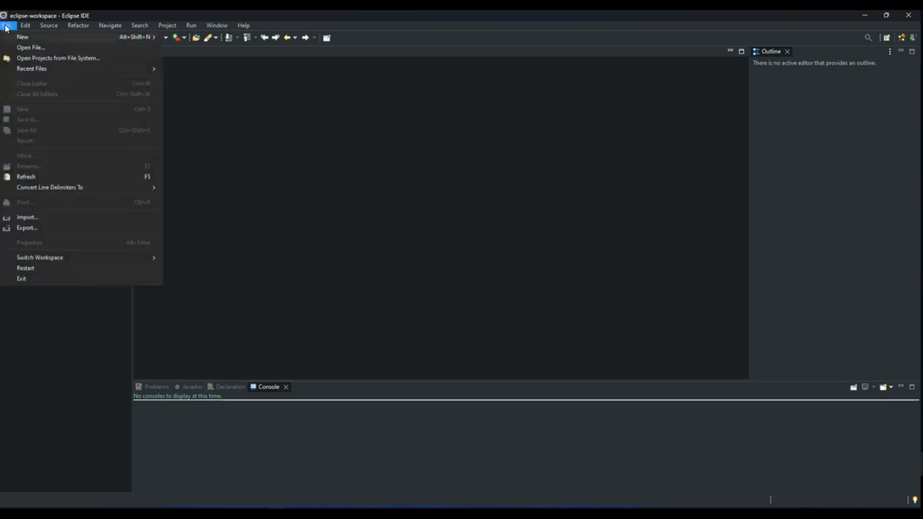
pyautogui.click(25, 25)
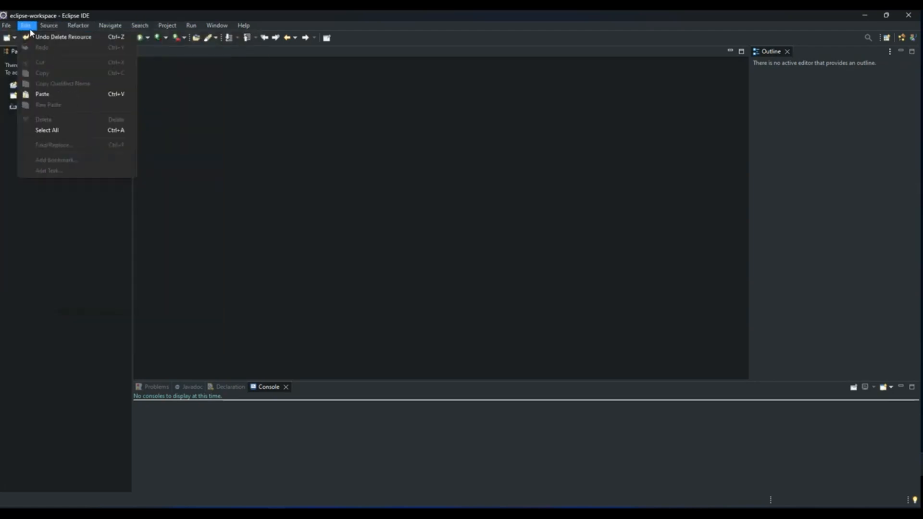
pyautogui.click(110, 26)
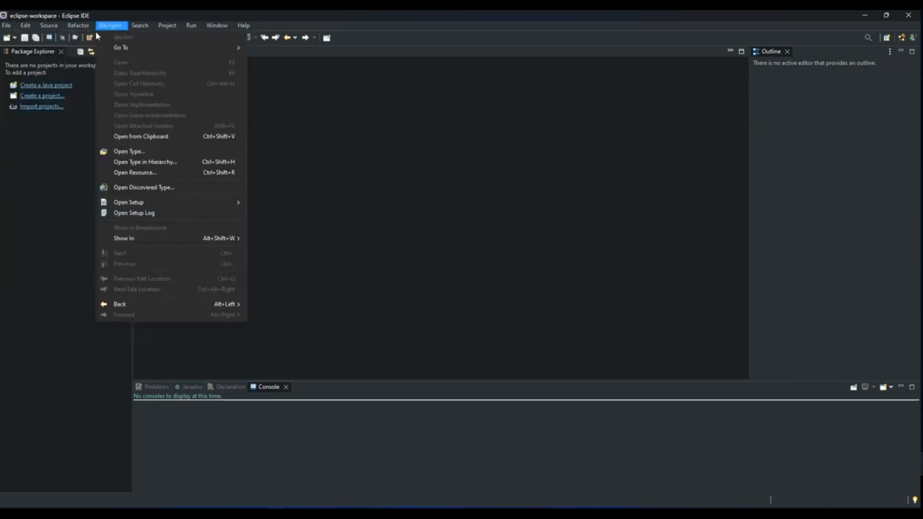
pyautogui.click(6, 26)
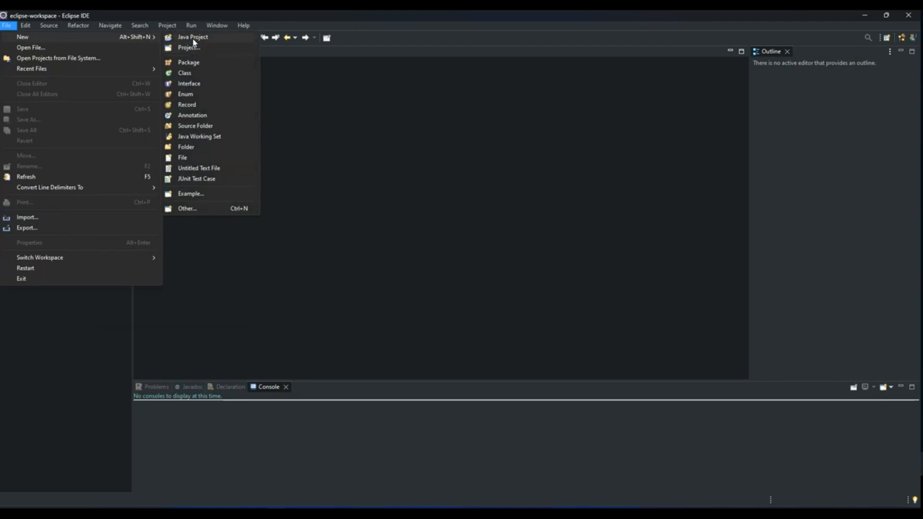
# Create a new Java project named JavaArrays.
pyautogui.click(192, 36)
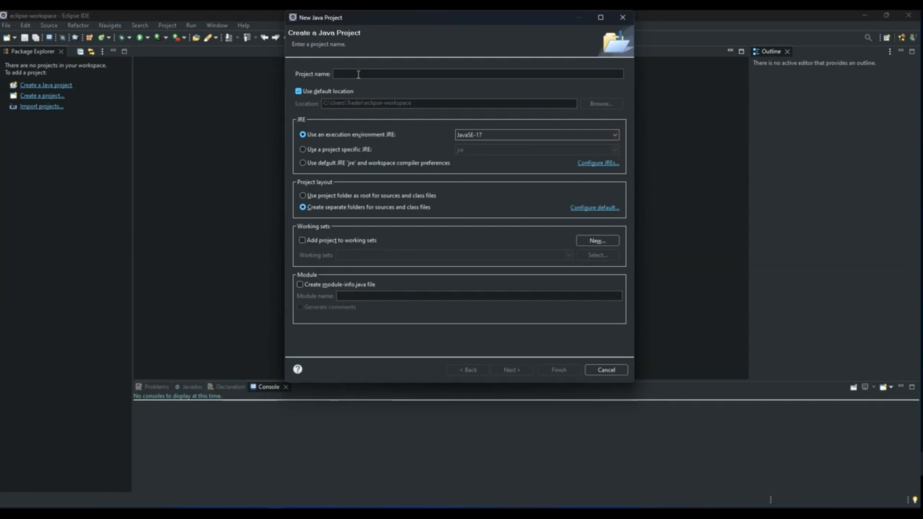
pyautogui.write('Java')
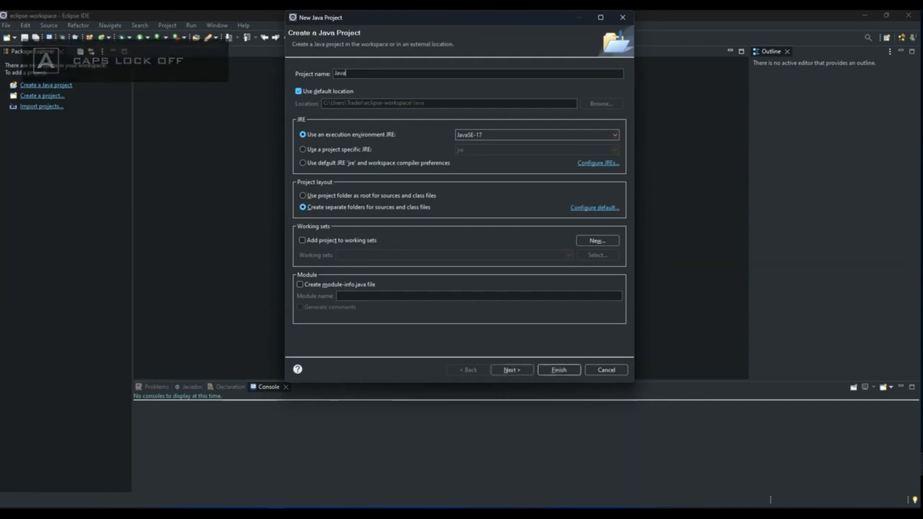
pyautogui.write('Arrays')
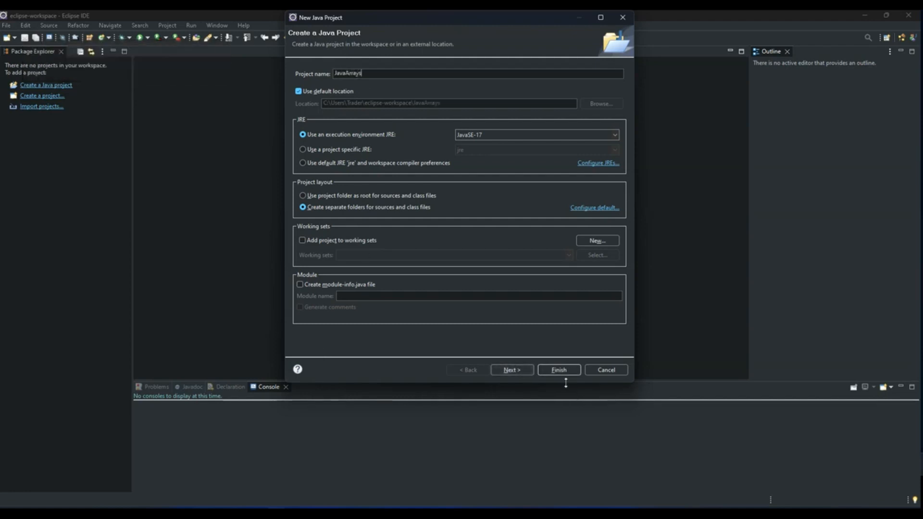
pyautogui.click(558, 370)
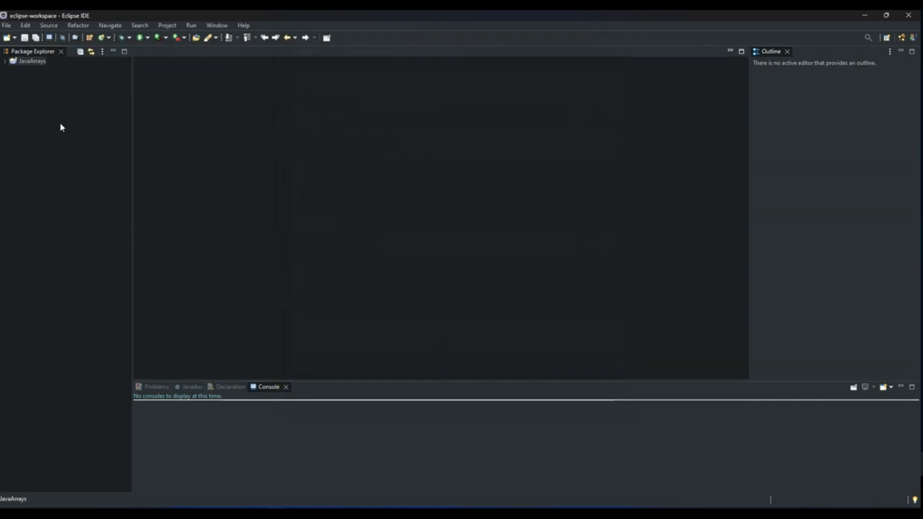
# Expand JavaArrays and create the package com.java.basic in it.
pyautogui.click(6, 61)
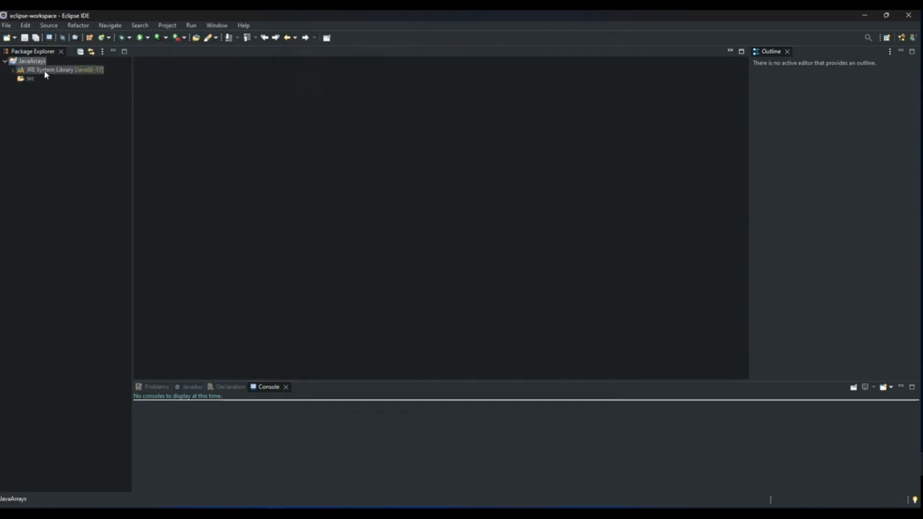
pyautogui.rightClick(32, 61)
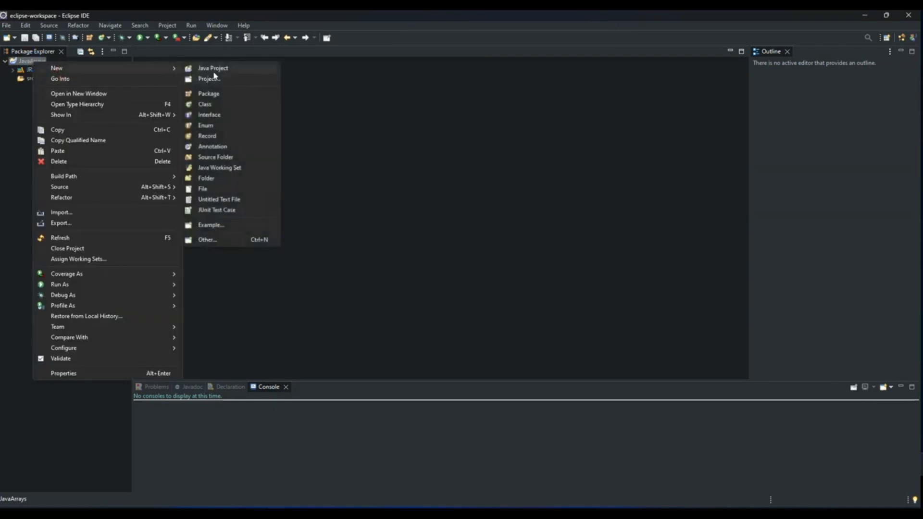
pyautogui.click(208, 93)
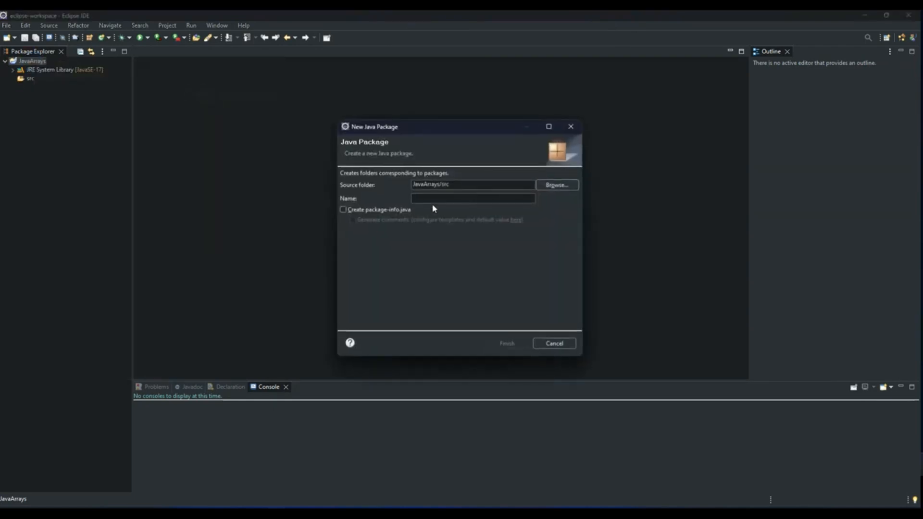
pyautogui.write('com.')
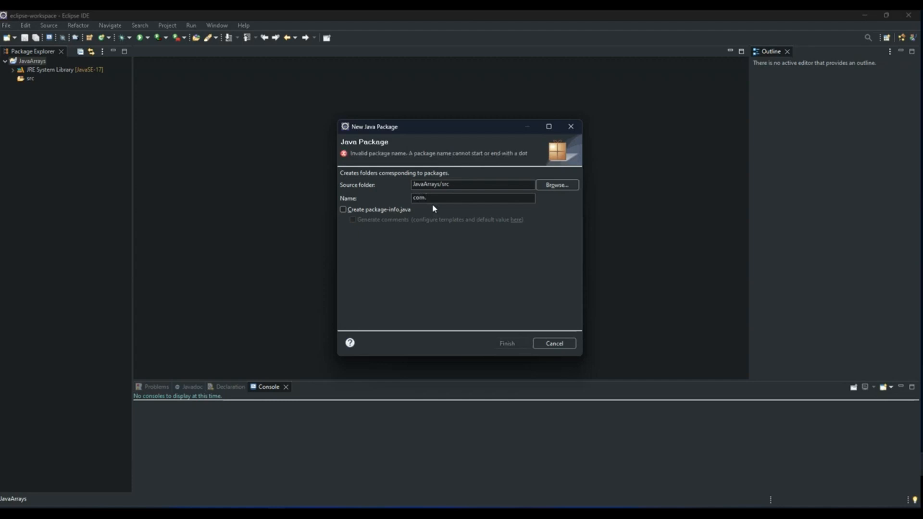
pyautogui.write('java.')
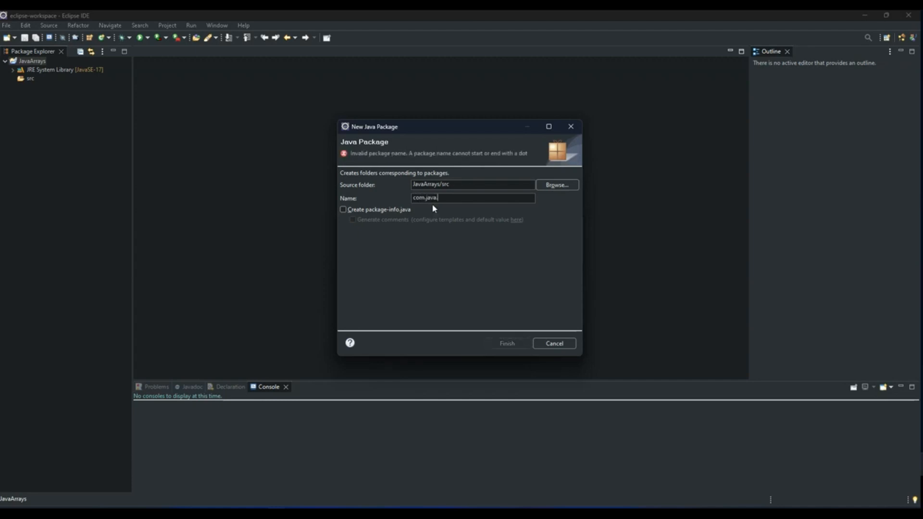
pyautogui.write('basic')
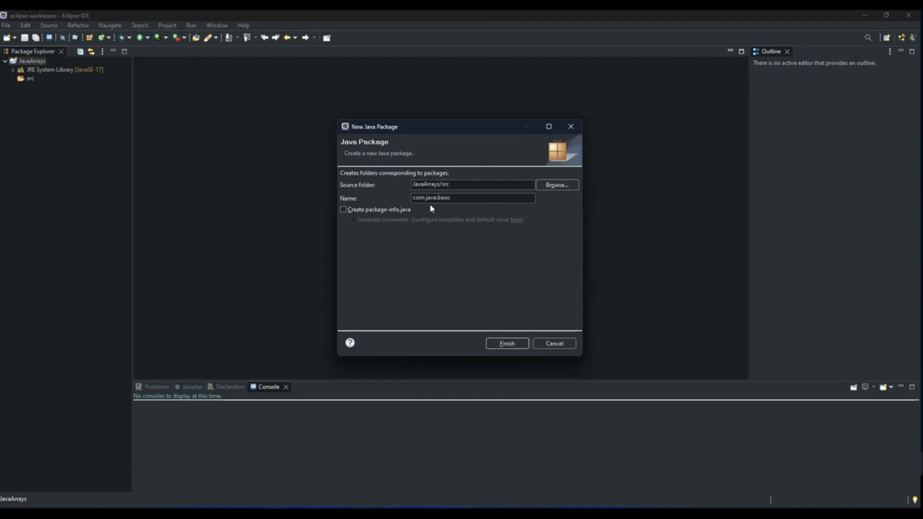
pyautogui.click(507, 343)
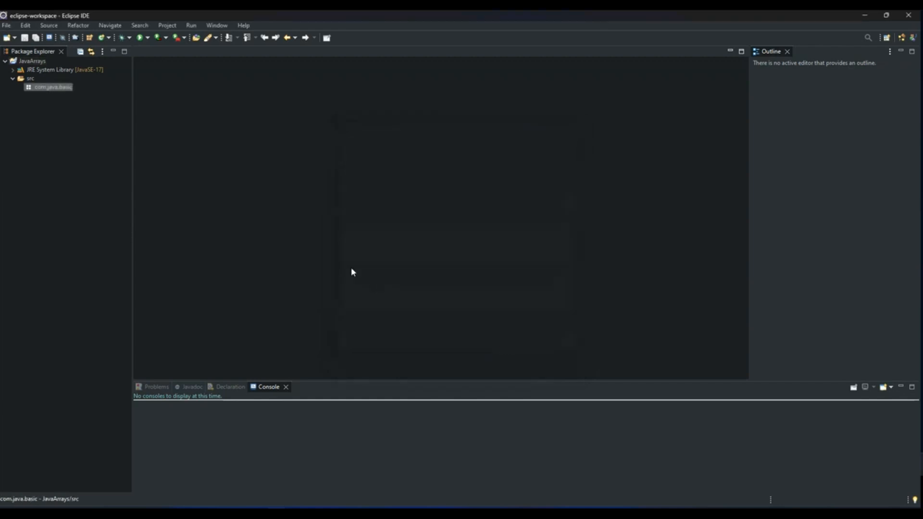
pyautogui.moveTo(100, 154)
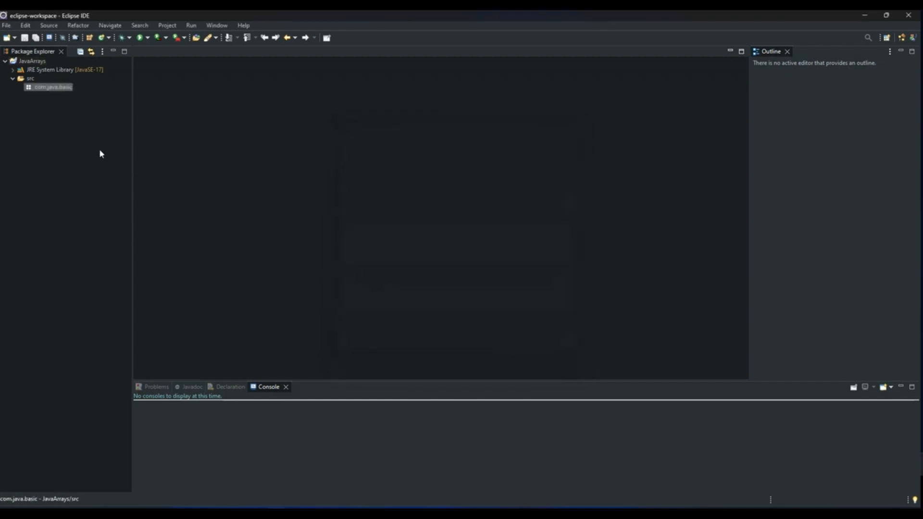
# Create class Main in src with the public static void main stub option.
pyautogui.rightClick(31, 78)
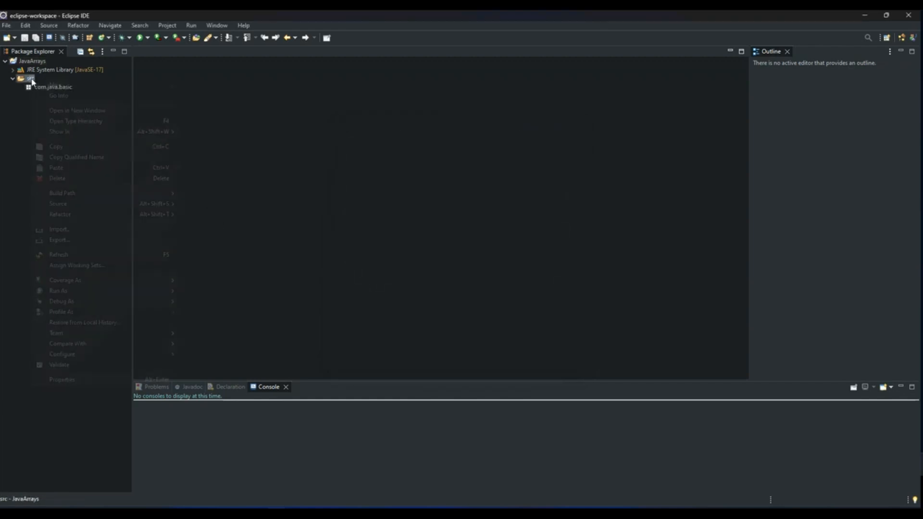
pyautogui.moveTo(55, 84)
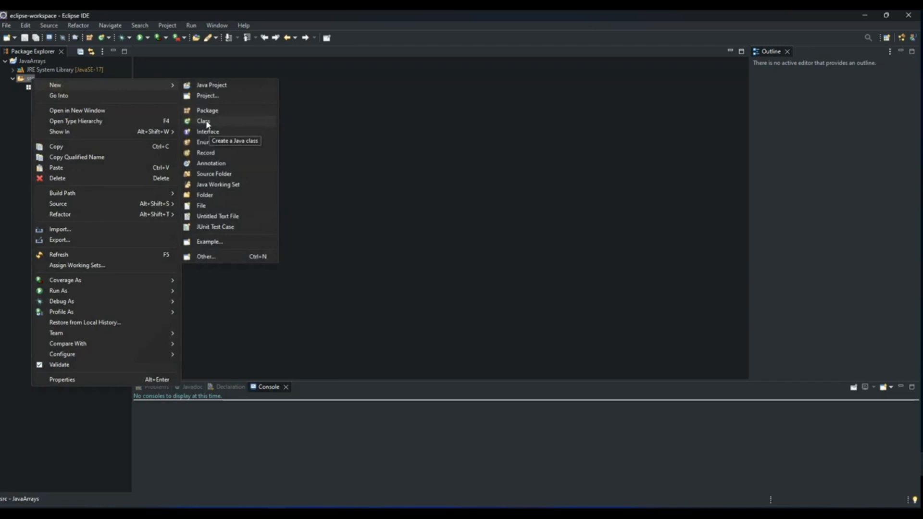
pyautogui.click(204, 121)
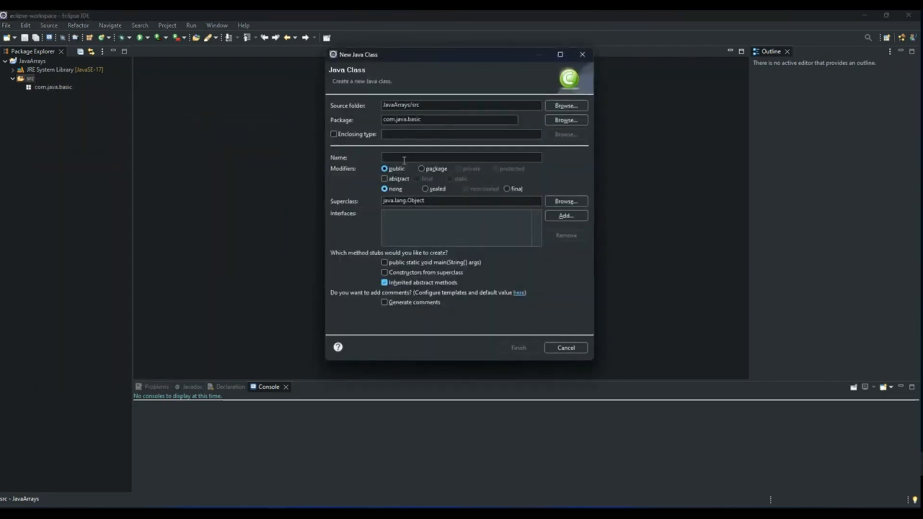
pyautogui.click(412, 158)
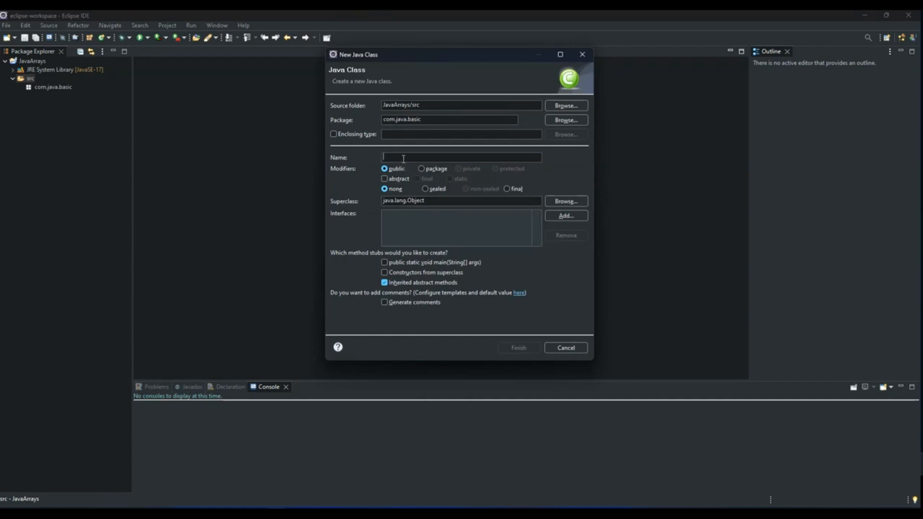
pyautogui.write('Main')
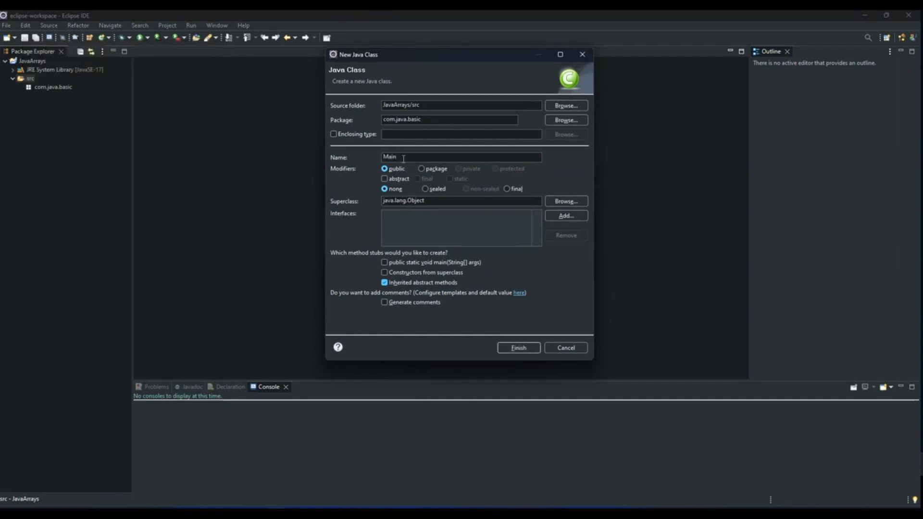
pyautogui.click(385, 262)
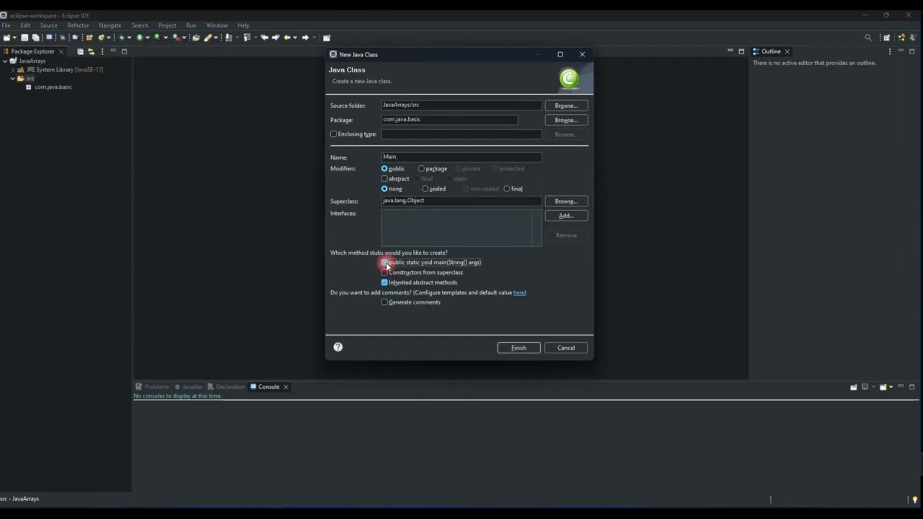
pyautogui.click(384, 262)
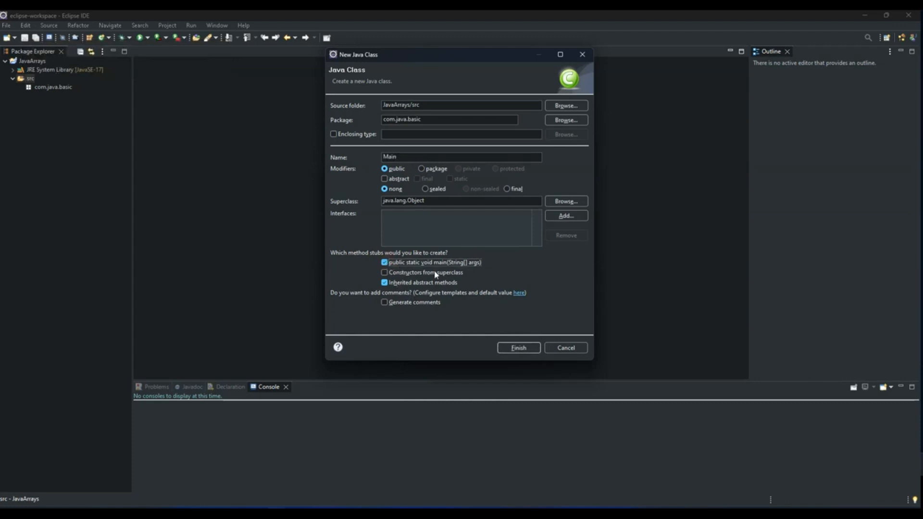
pyautogui.click(518, 347)
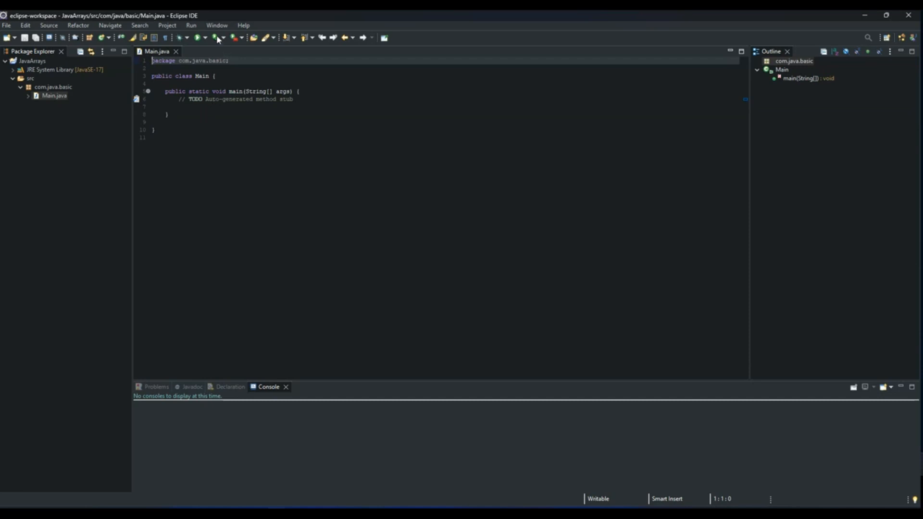
# Set the Preferences text font to Courier New size 18 and apply.
pyautogui.click(217, 26)
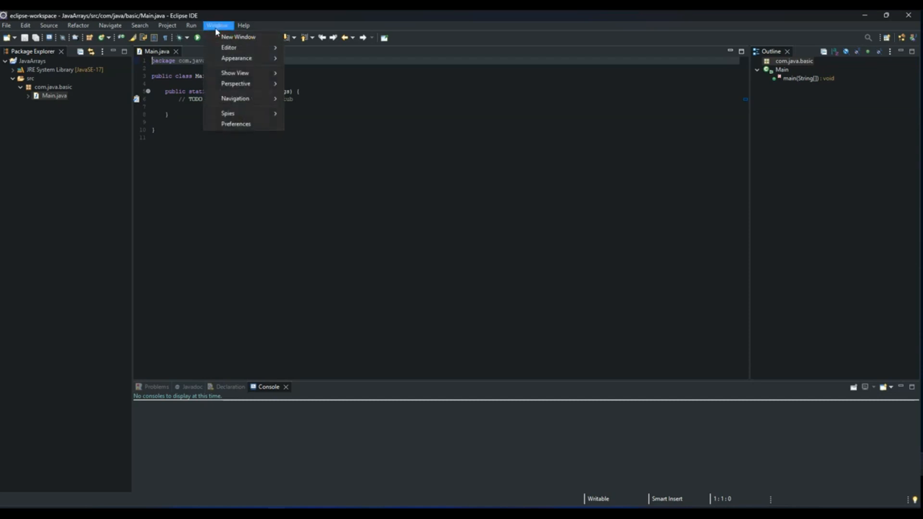
pyautogui.moveTo(236, 121)
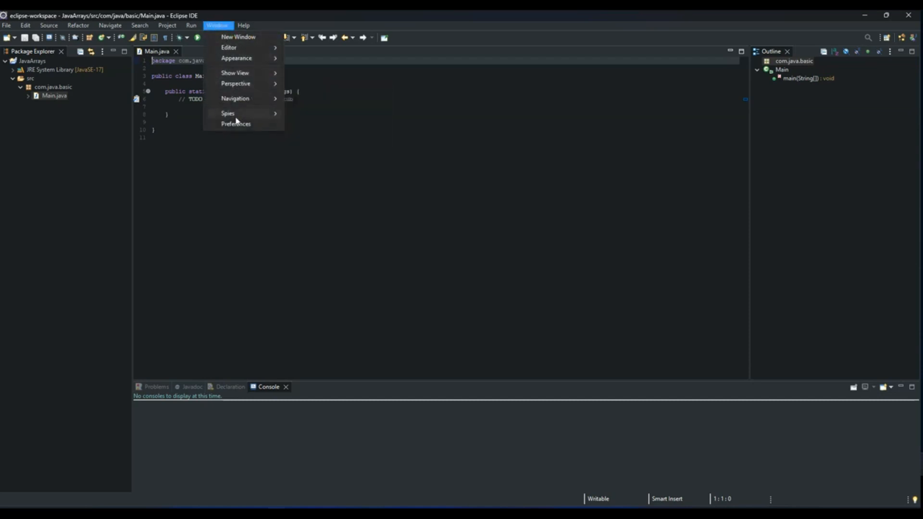
pyautogui.click(235, 124)
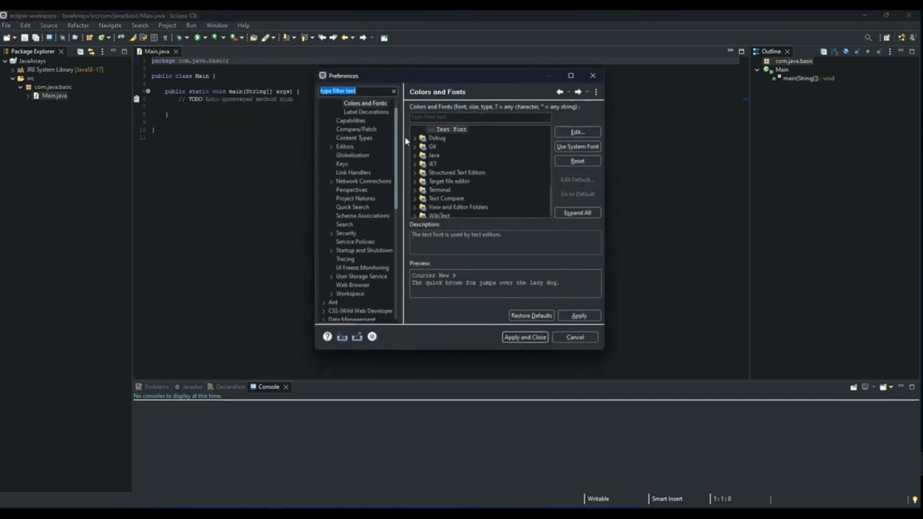
pyautogui.click(576, 131)
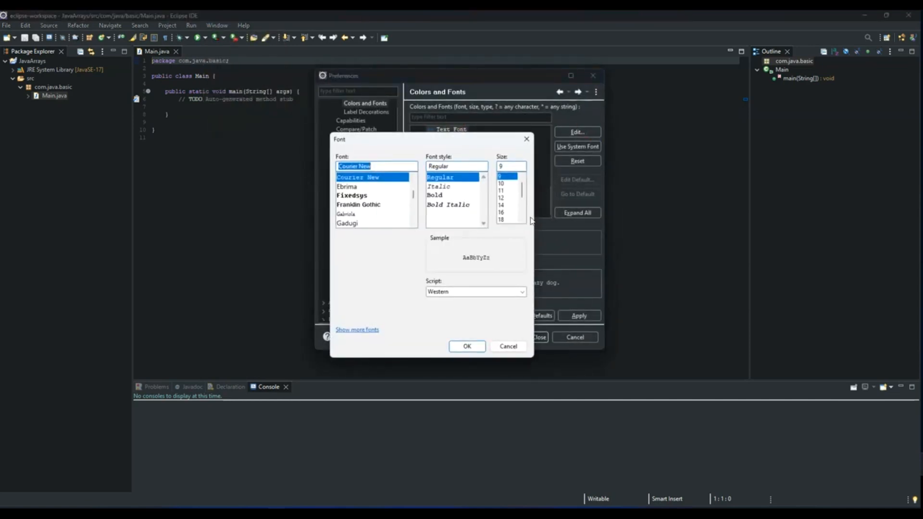
pyautogui.click(501, 219)
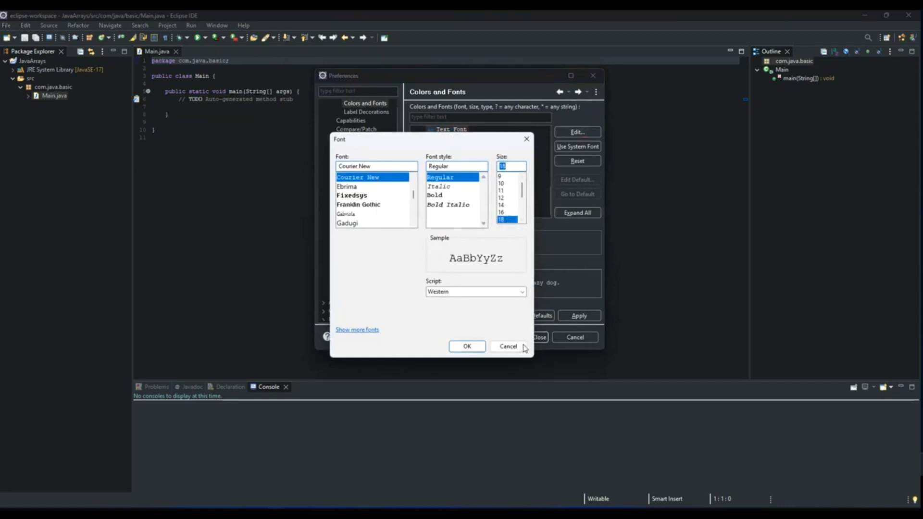
pyautogui.click(467, 346)
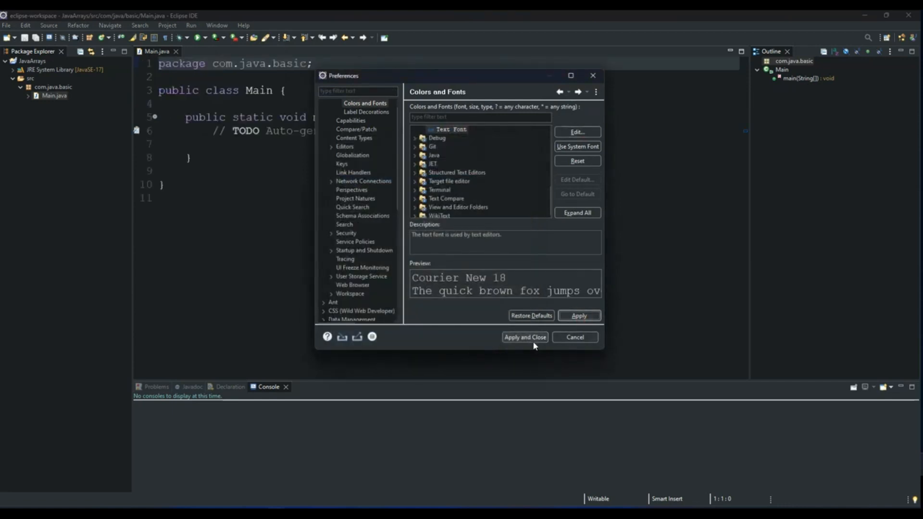
pyautogui.click(523, 337)
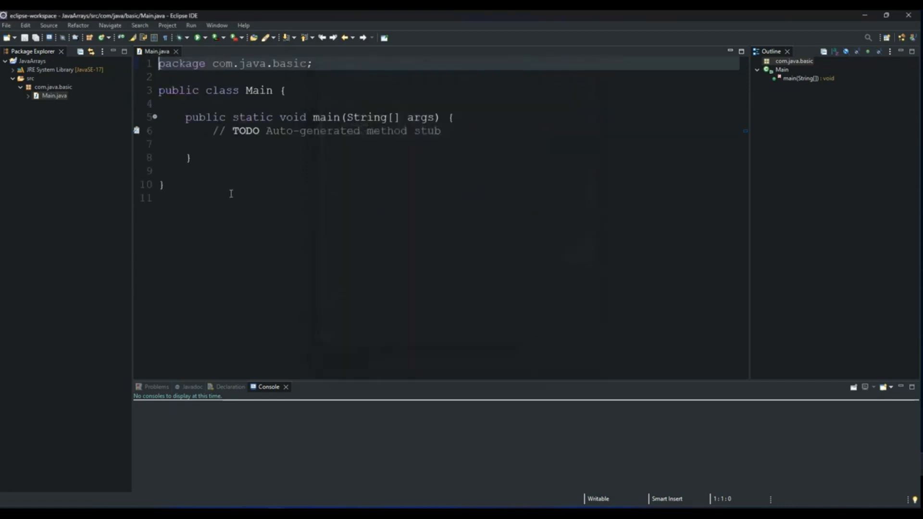
pyautogui.moveTo(453, 134)
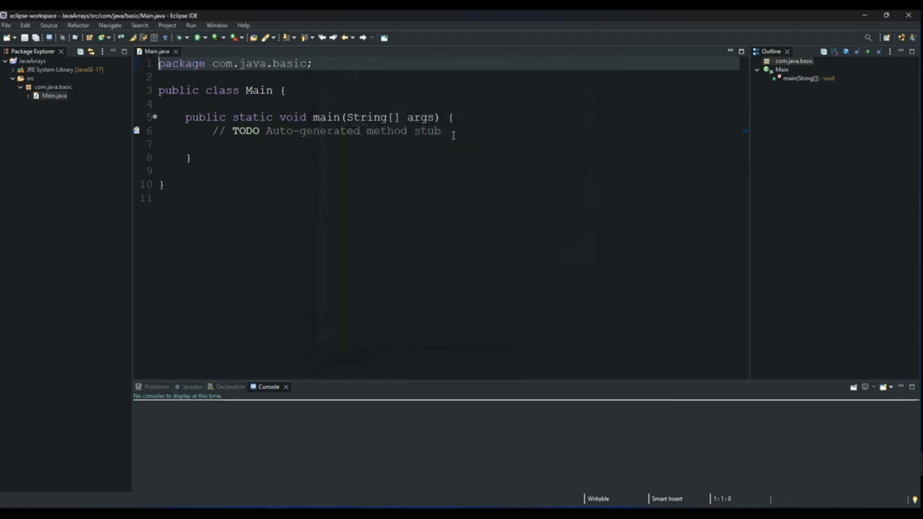
# Replace the TODO comment with int[] myNumbers = {1,3,7,9,11};.
pyautogui.moveTo(232, 130); pyautogui.dragTo(453, 131)
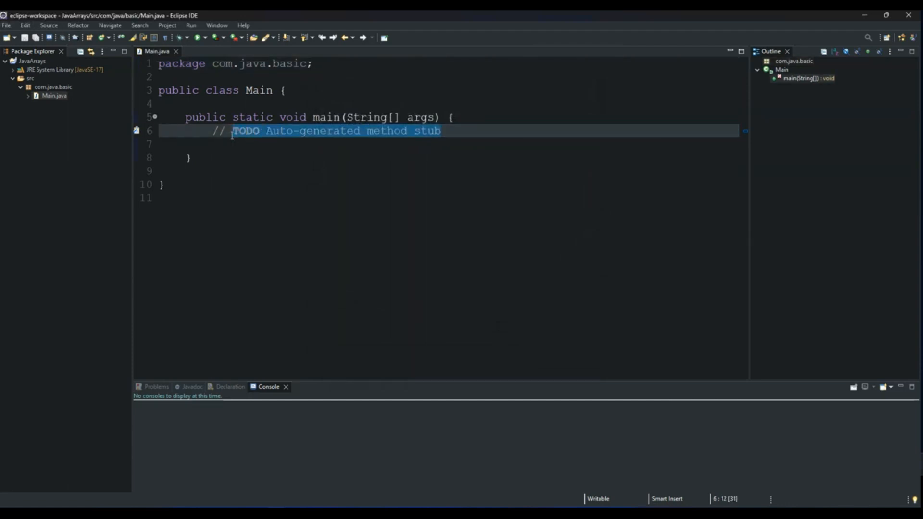
pyautogui.write('i')
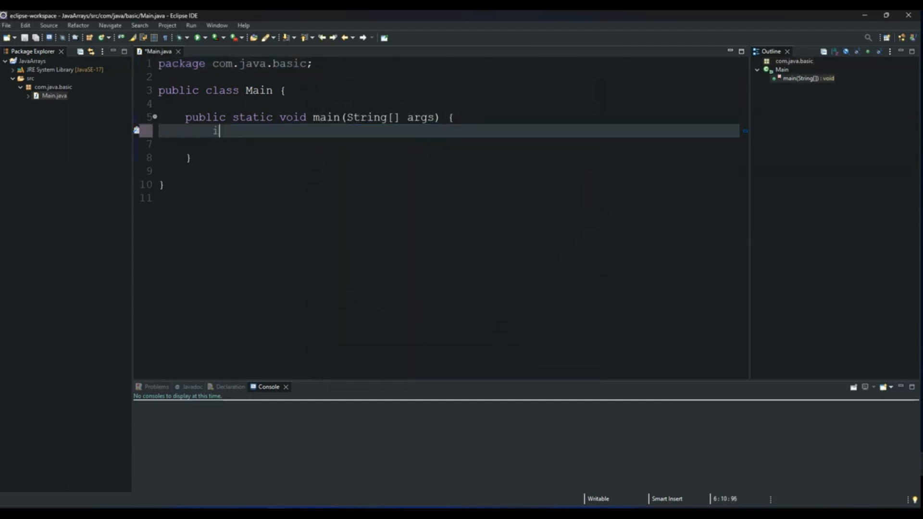
pyautogui.write('nt')
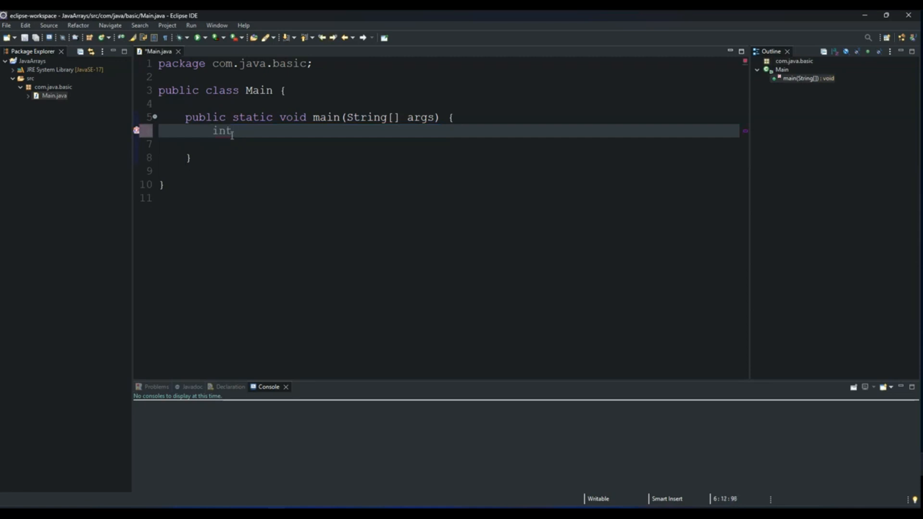
pyautogui.write('[]')
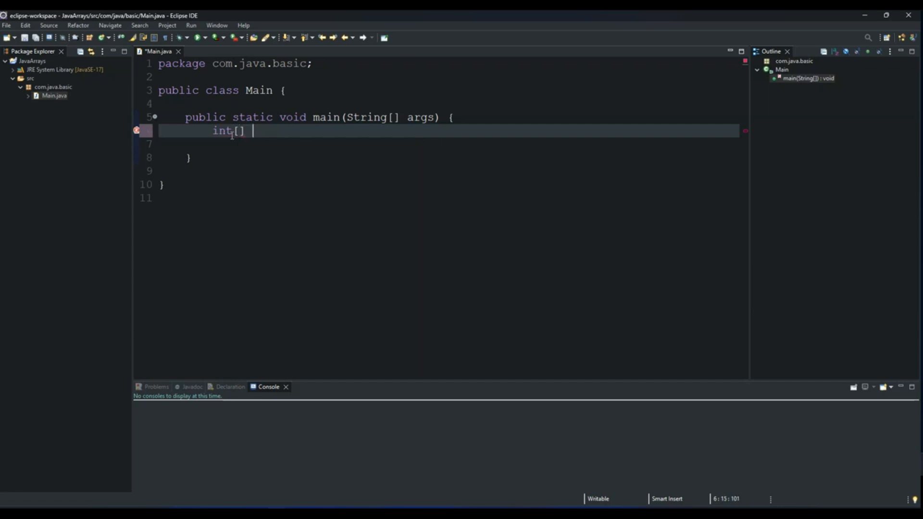
pyautogui.write('m')
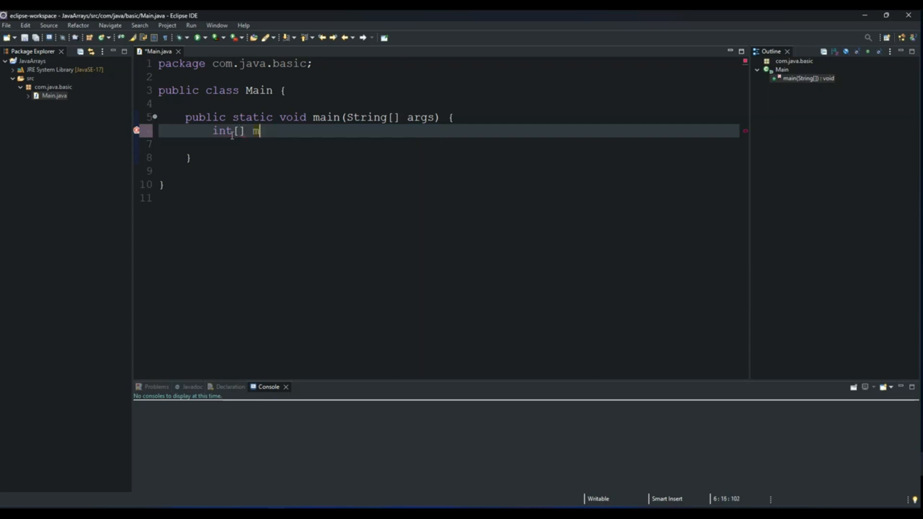
pyautogui.write('yNumb')
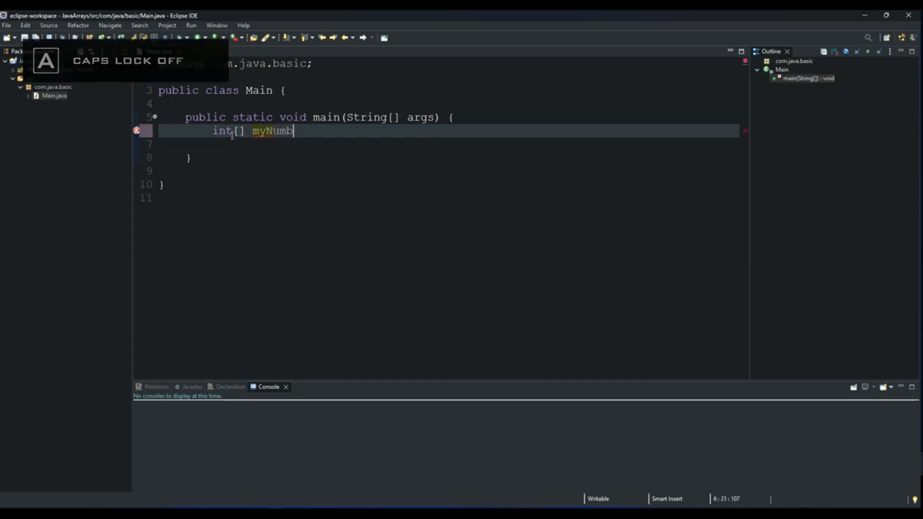
pyautogui.write('ers =')
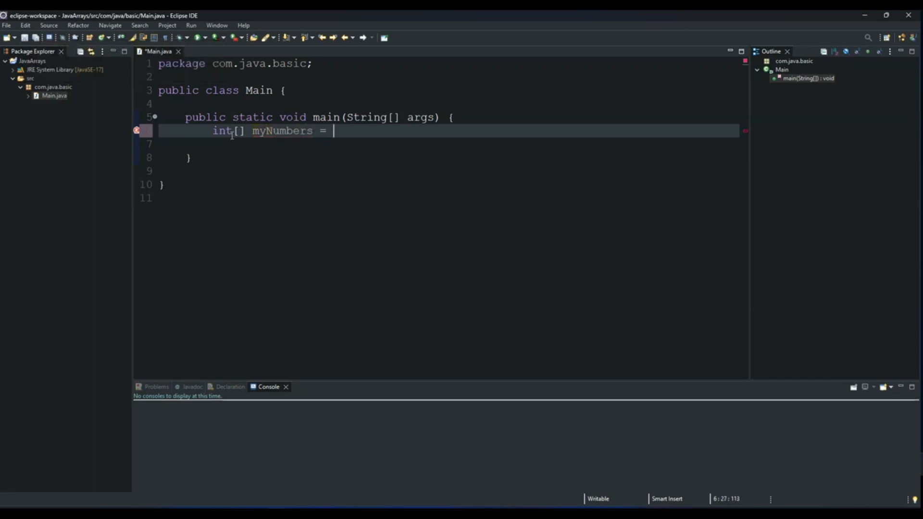
pyautogui.write('{')
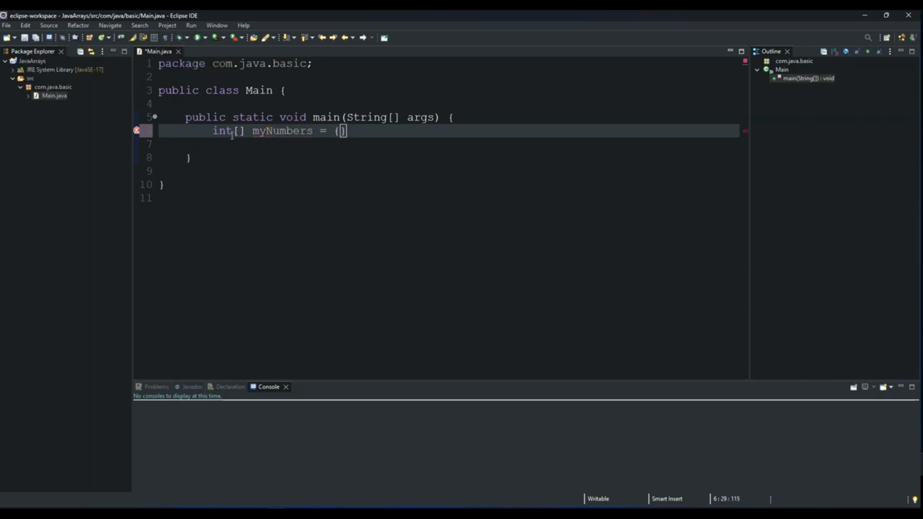
pyautogui.write(';')
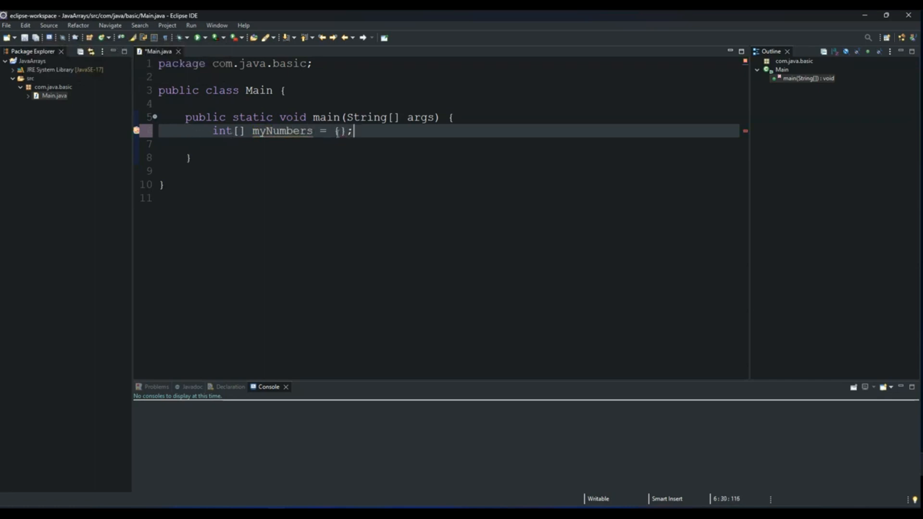
pyautogui.write('1')
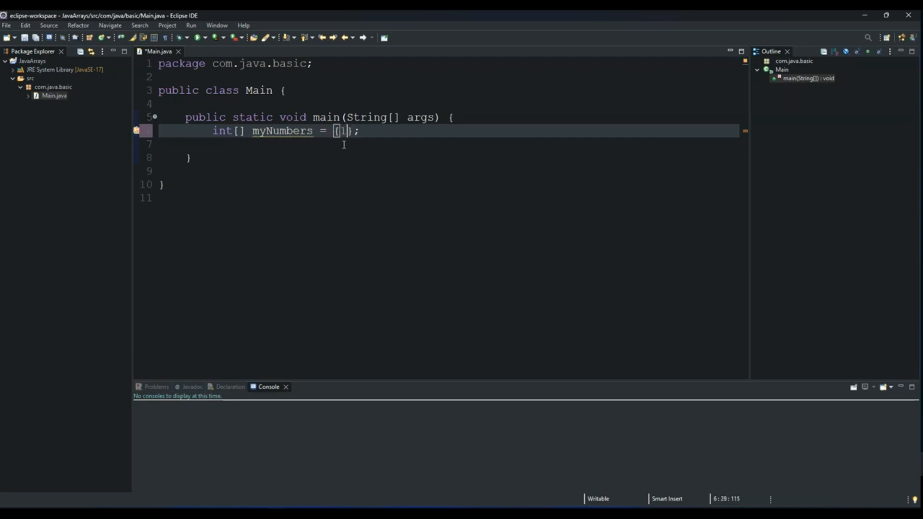
pyautogui.write(',3,')
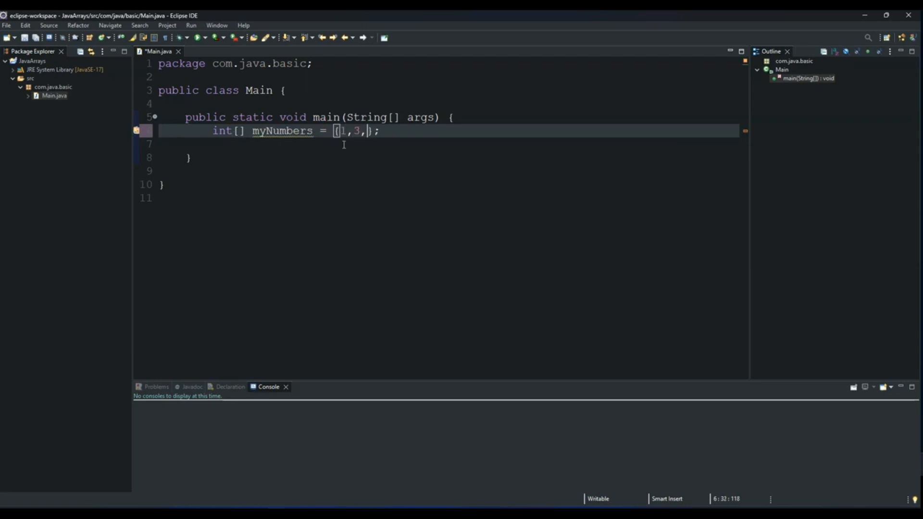
pyautogui.write('7,')
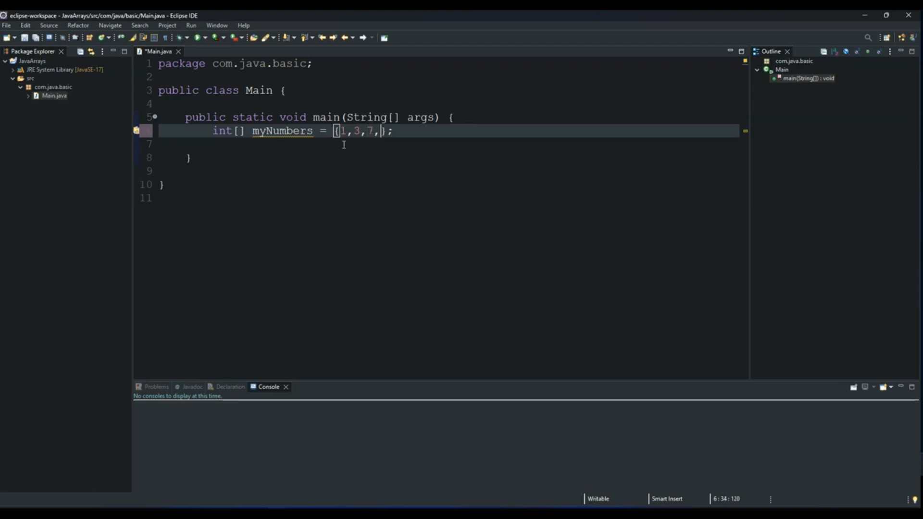
pyautogui.write('9,11')
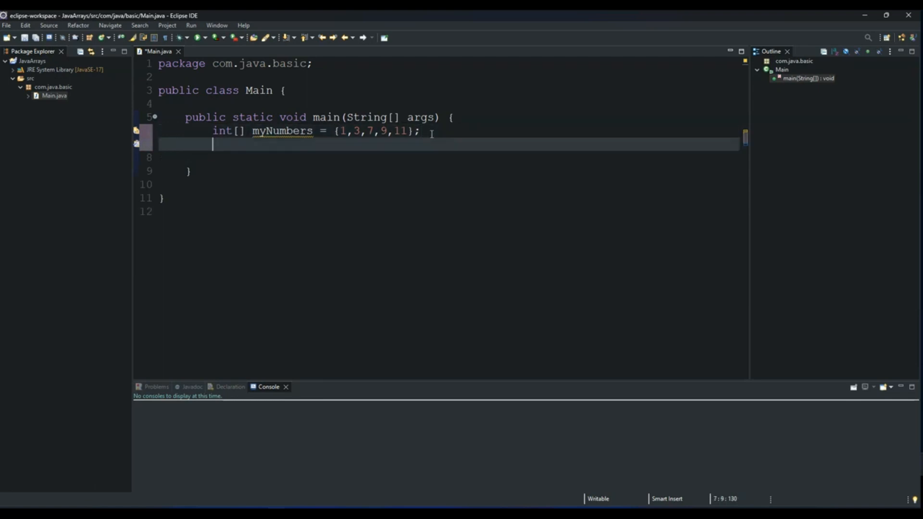
pyautogui.moveTo(344, 142)
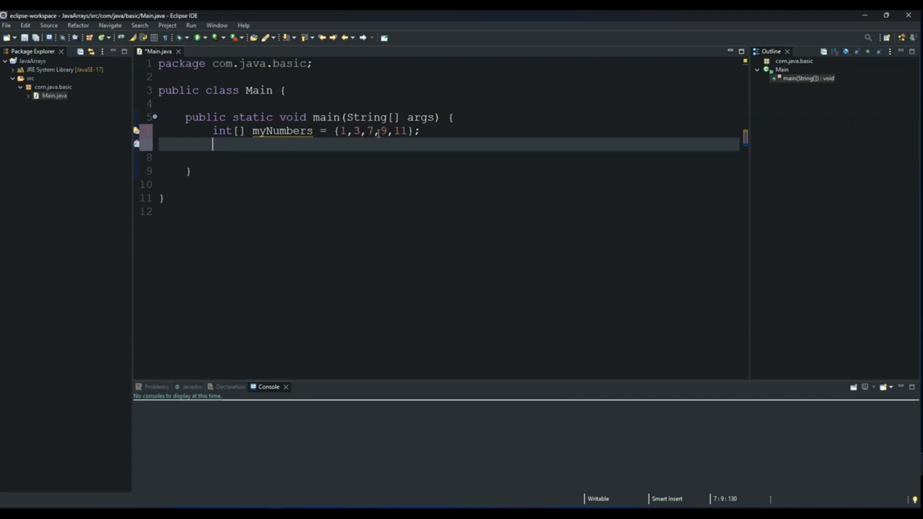
pyautogui.moveTo(383, 131)
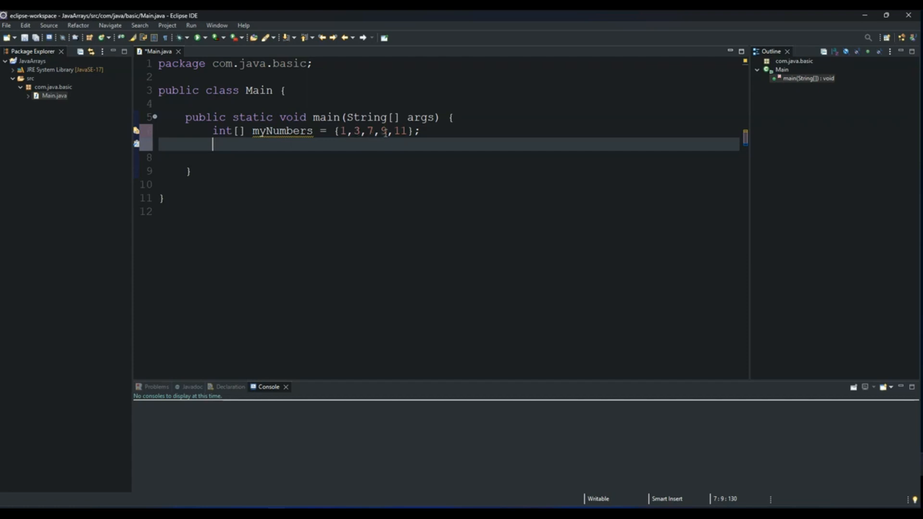
pyautogui.moveTo(295, 166)
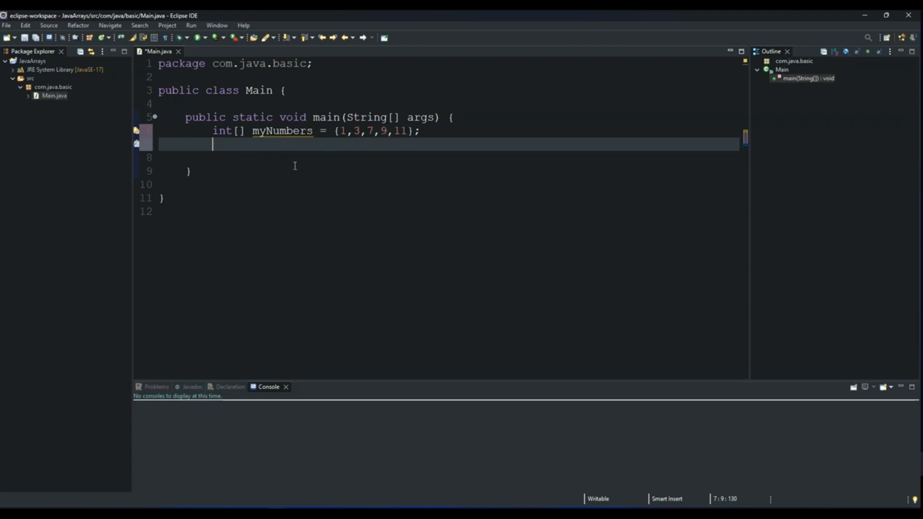
# Print myNumbers[3] and run it to show 9, then comment that line out.
pyautogui.write('Sy')
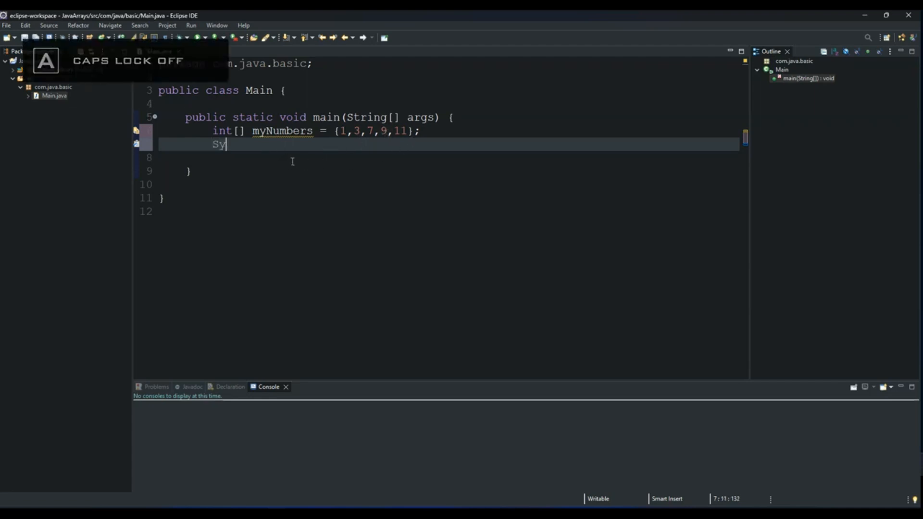
pyautogui.write('sou')
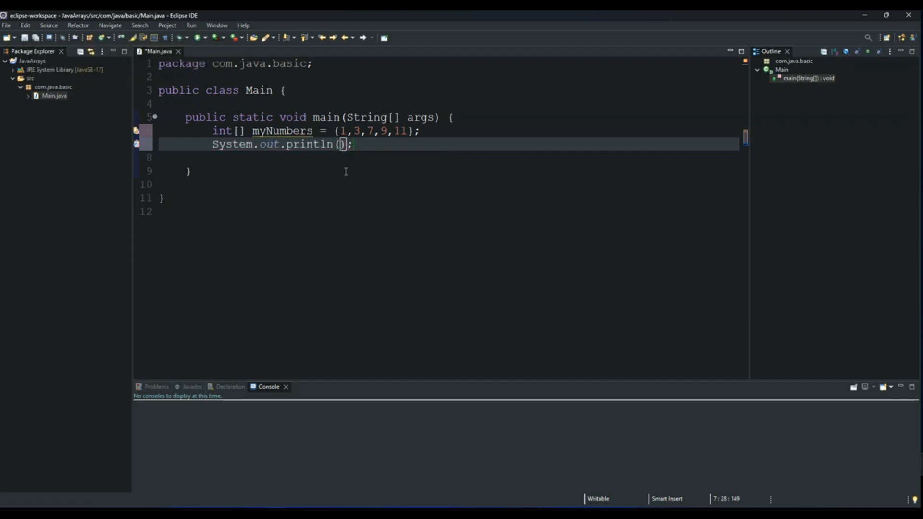
pyautogui.write('myNum')
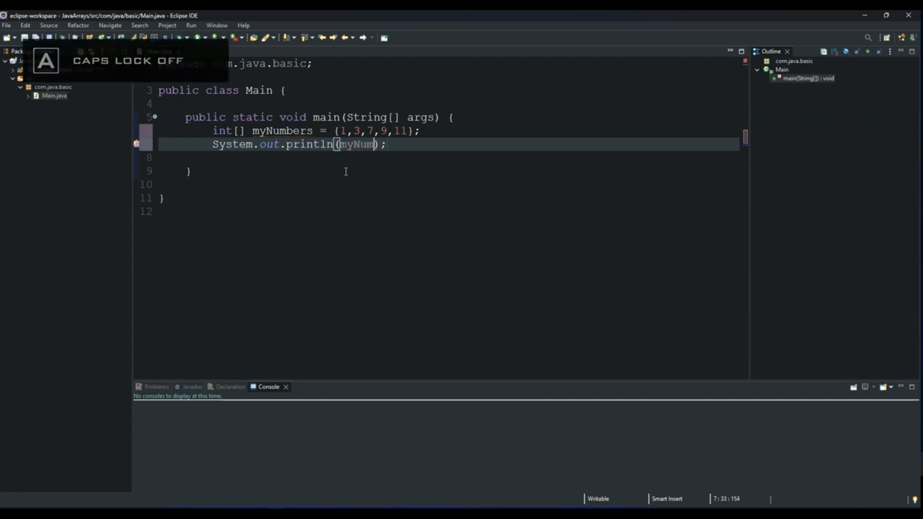
pyautogui.write('bers[]')
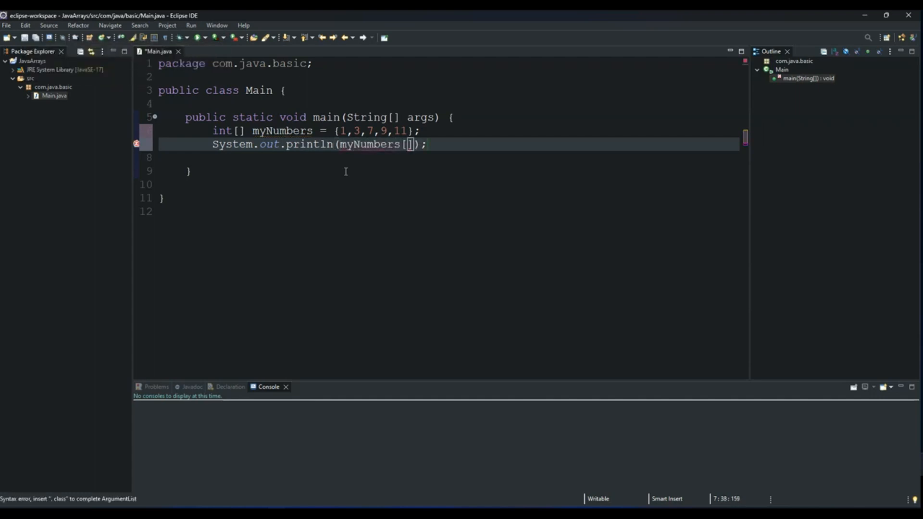
pyautogui.moveTo(386, 152)
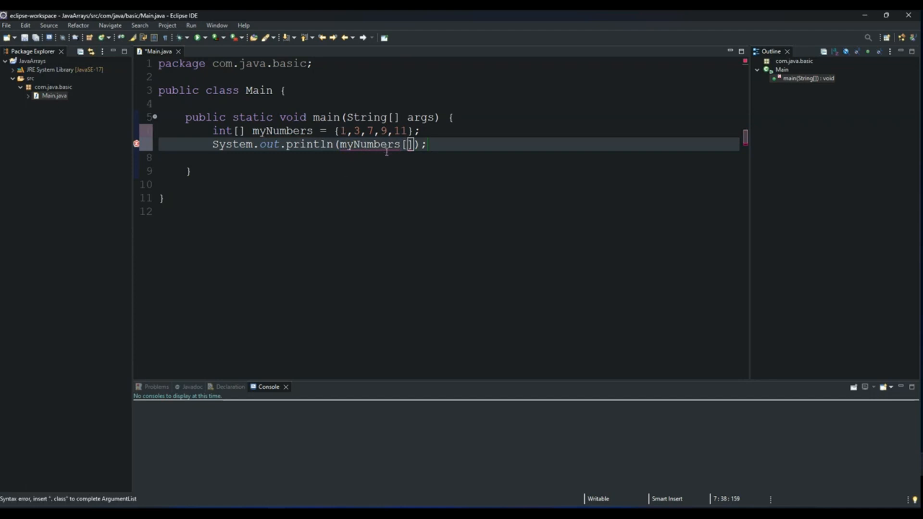
pyautogui.write('3')
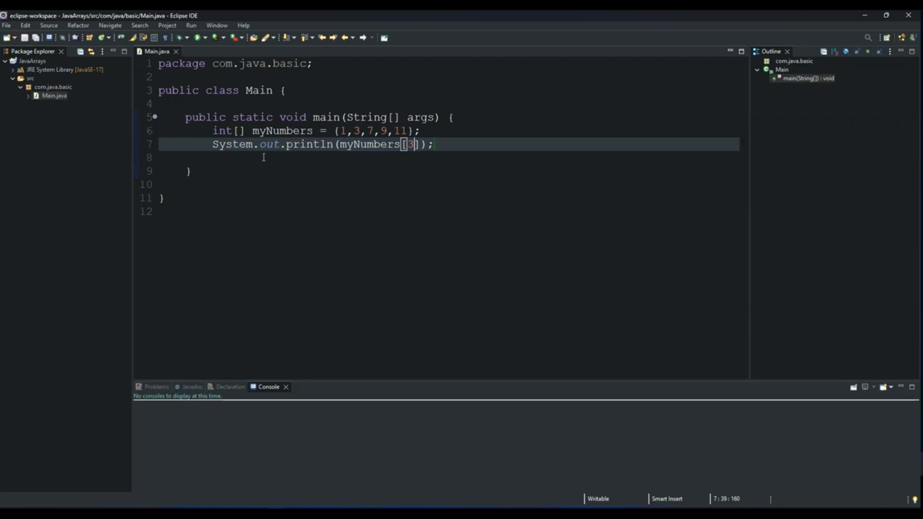
pyautogui.click(200, 37)
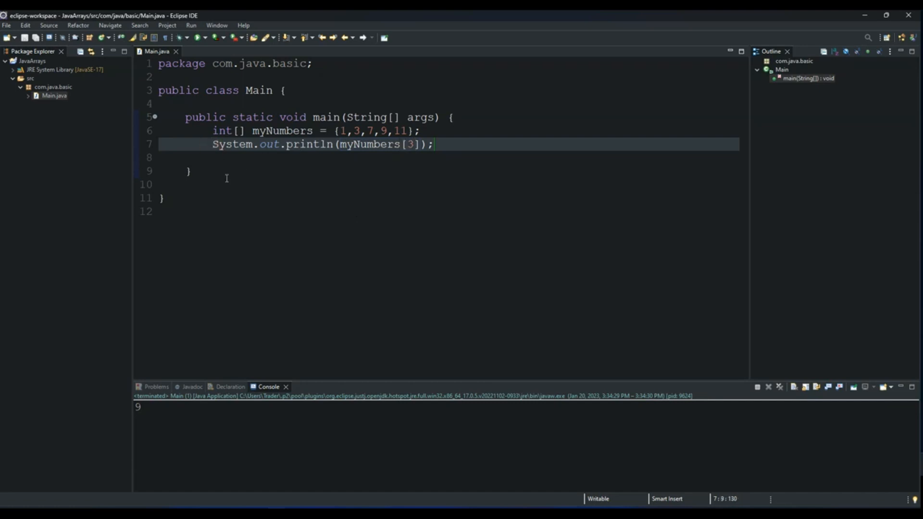
pyautogui.press('ctrl+/')
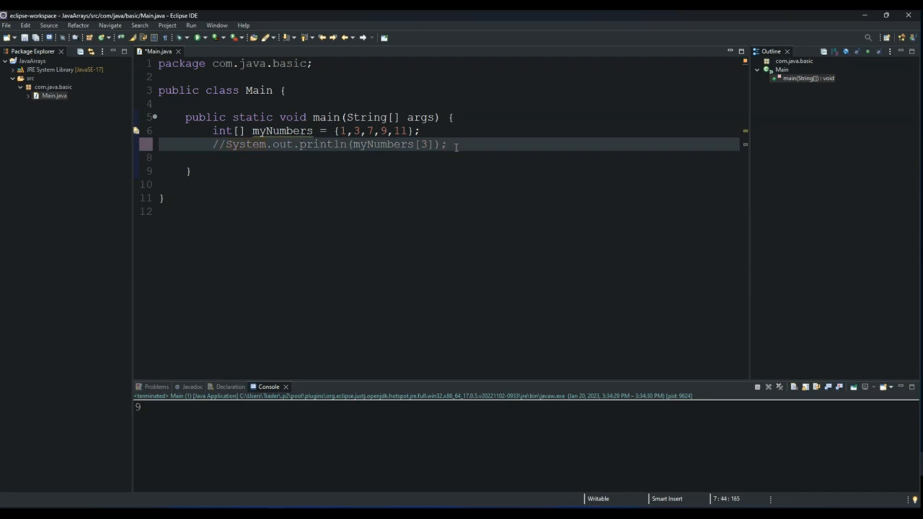
# Type the loop header for(int i = 0; i < myNumbers.length; i++) {.
pyautogui.write('f')
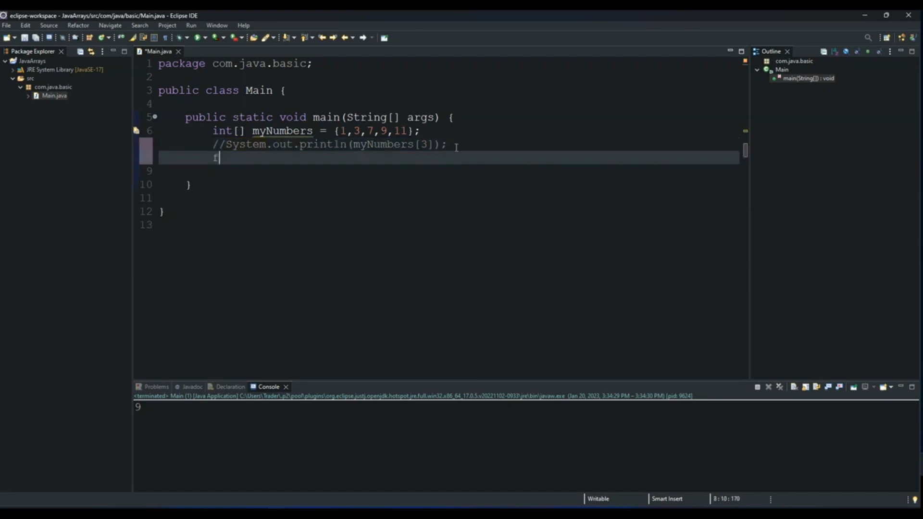
pyautogui.write('or()')
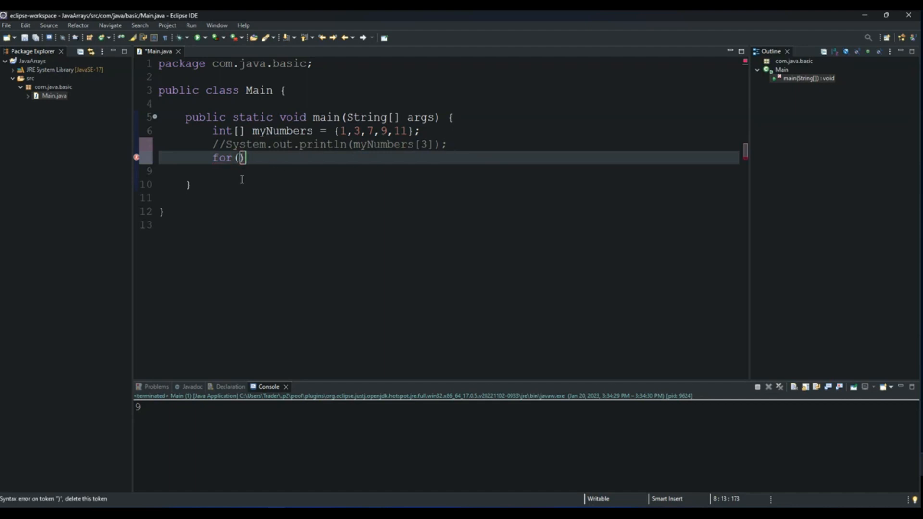
pyautogui.write('int')
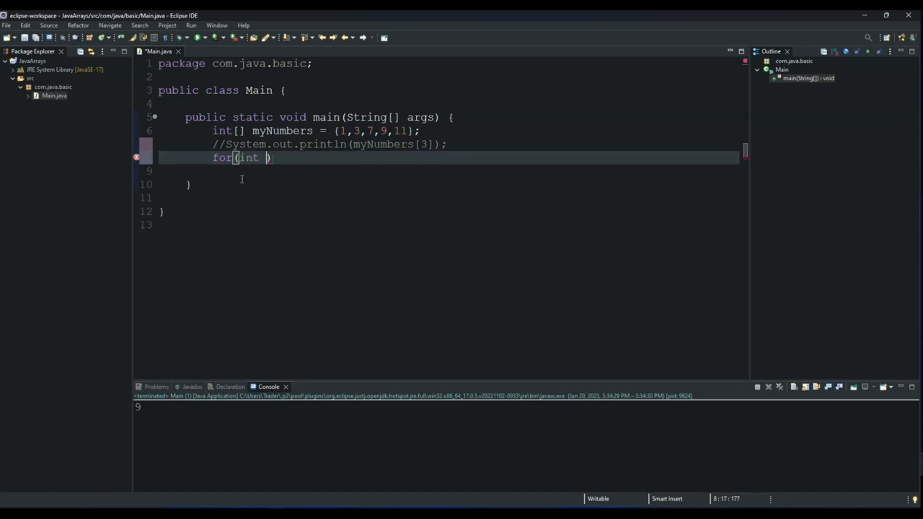
pyautogui.write('i =')
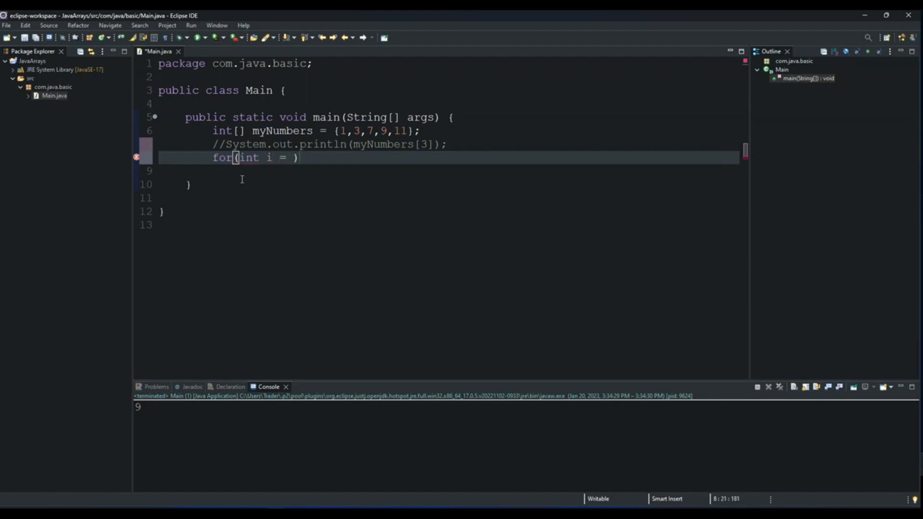
pyautogui.write('0;')
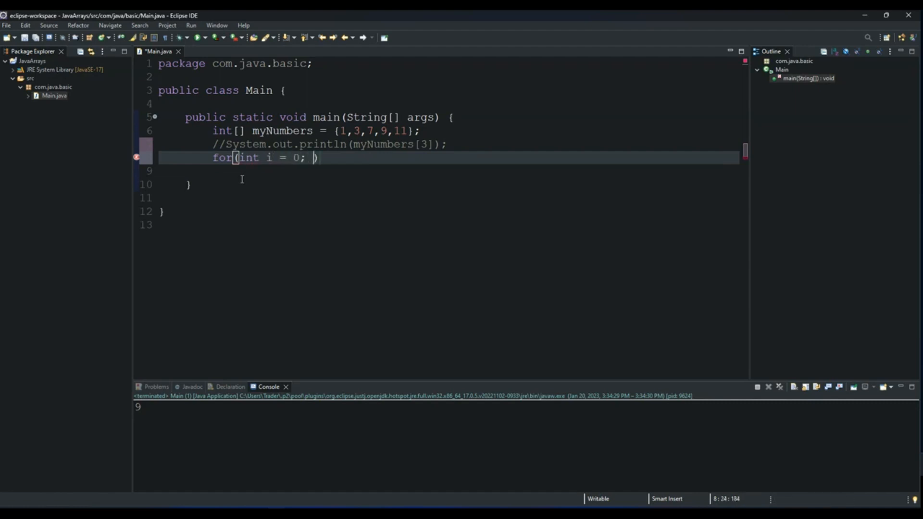
pyautogui.write('i <')
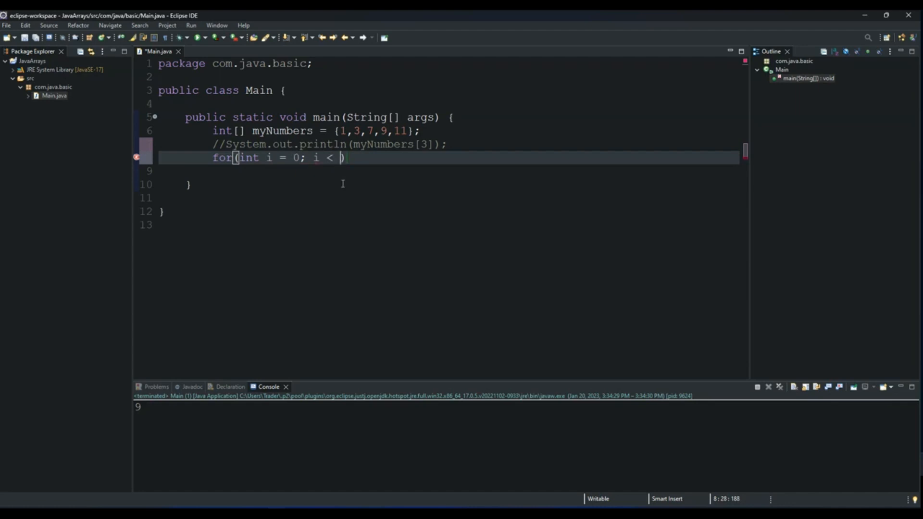
pyautogui.moveTo(347, 171)
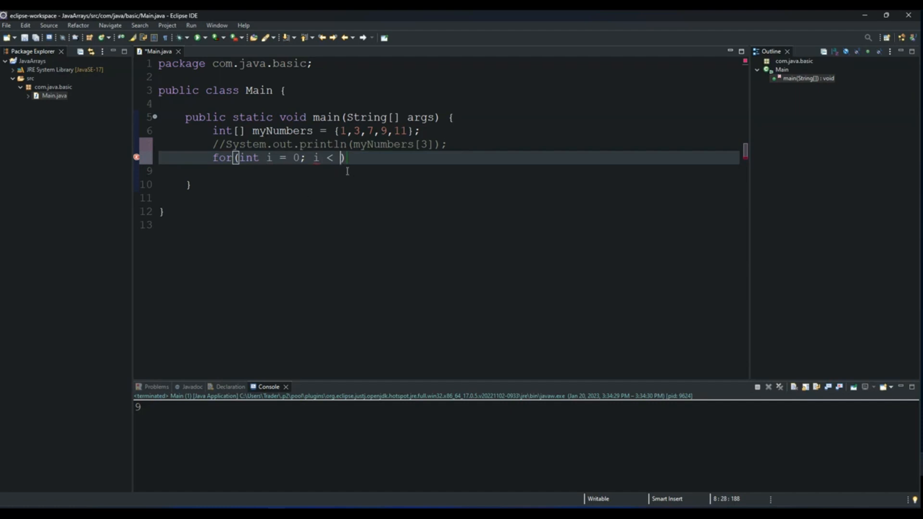
pyautogui.moveTo(328, 149)
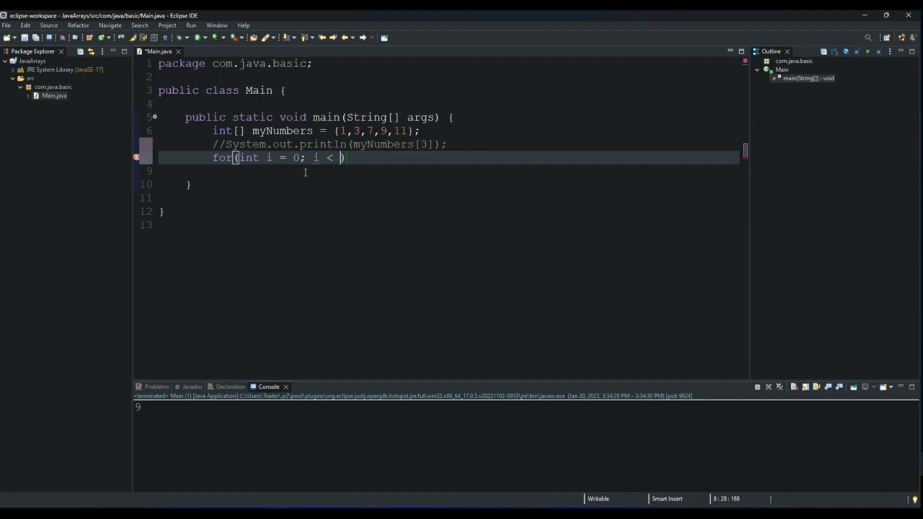
pyautogui.moveTo(344, 172)
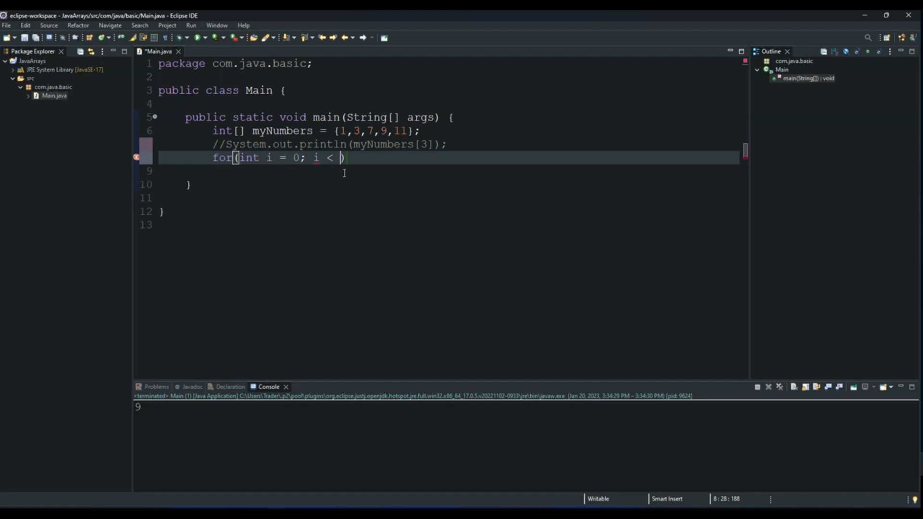
pyautogui.write('myN')
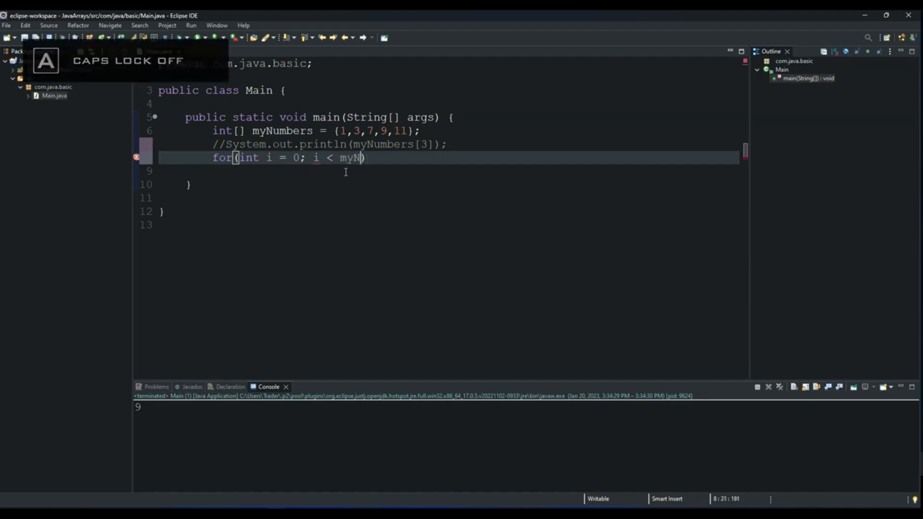
pyautogui.write('umber')
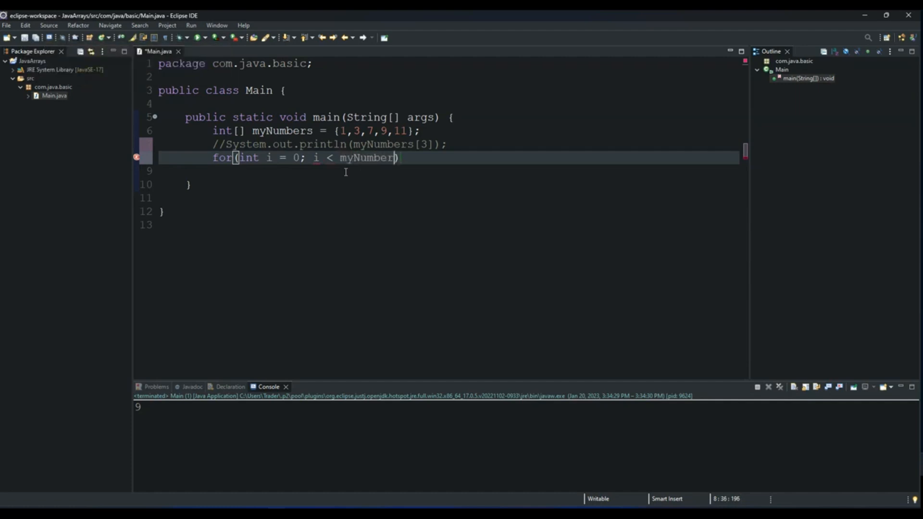
pyautogui.write('s')
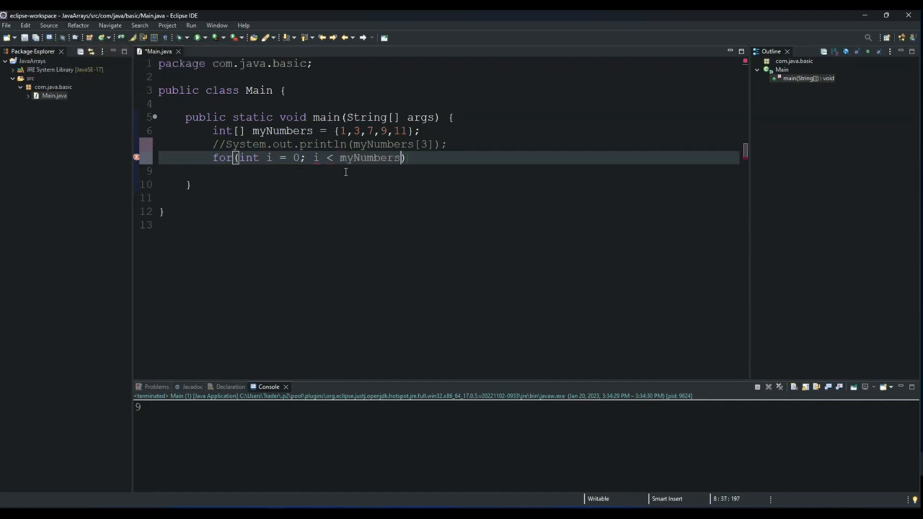
pyautogui.write('.length;')
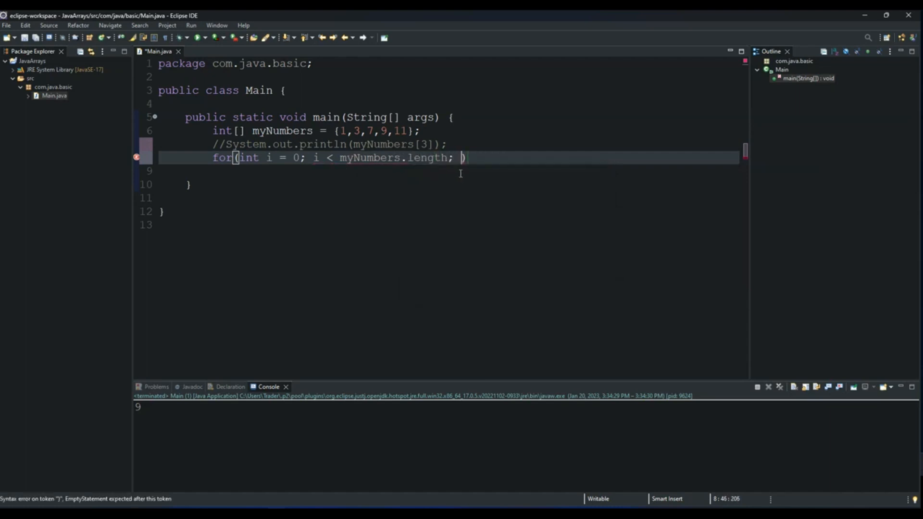
pyautogui.write('i++')
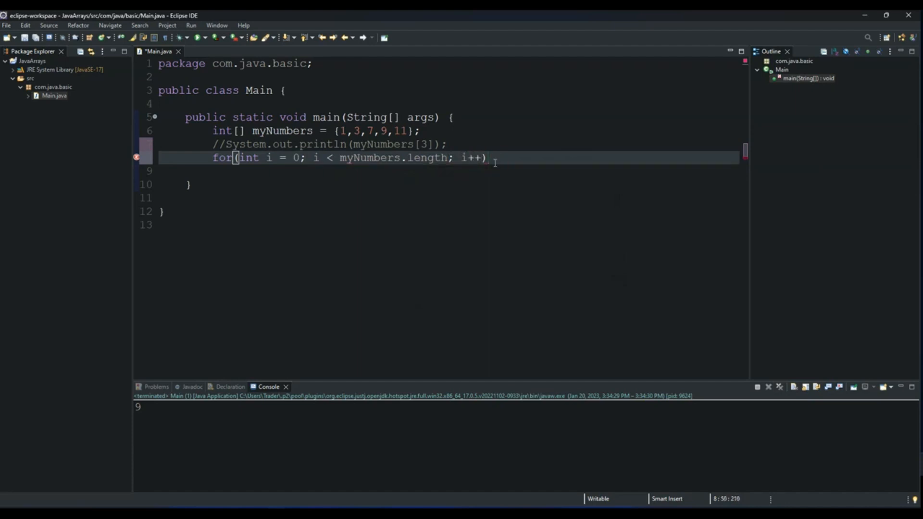
pyautogui.write('{')
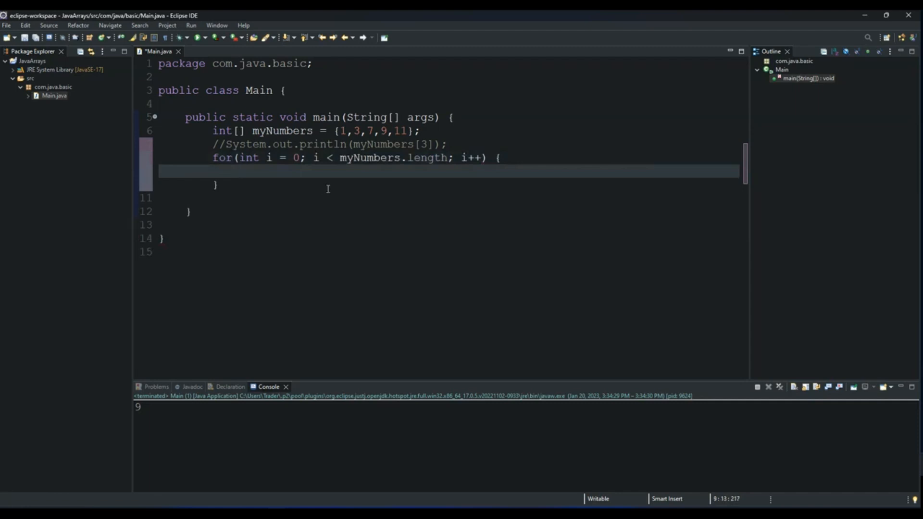
# Add System.out.println(i); to the loop body and run, printing 0 to 4.
pyautogui.write('Sys')
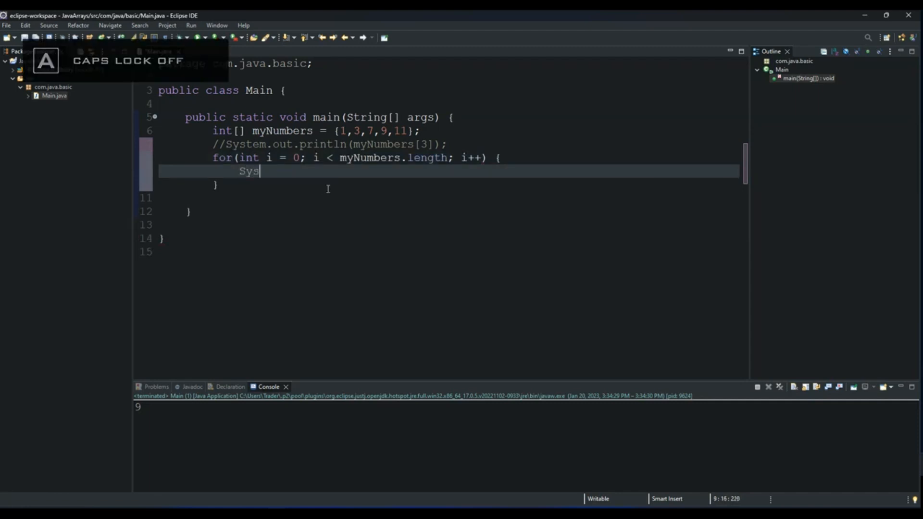
pyautogui.write('tem.out.println();')
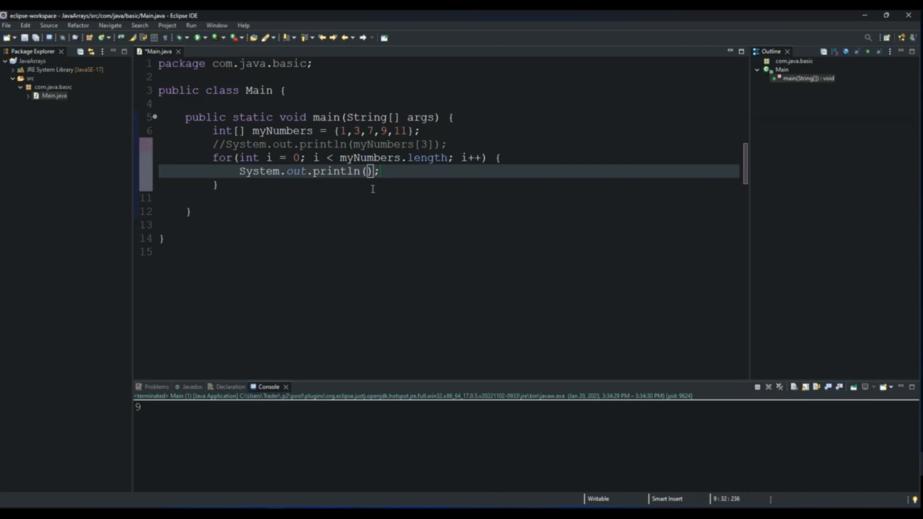
pyautogui.write('i')
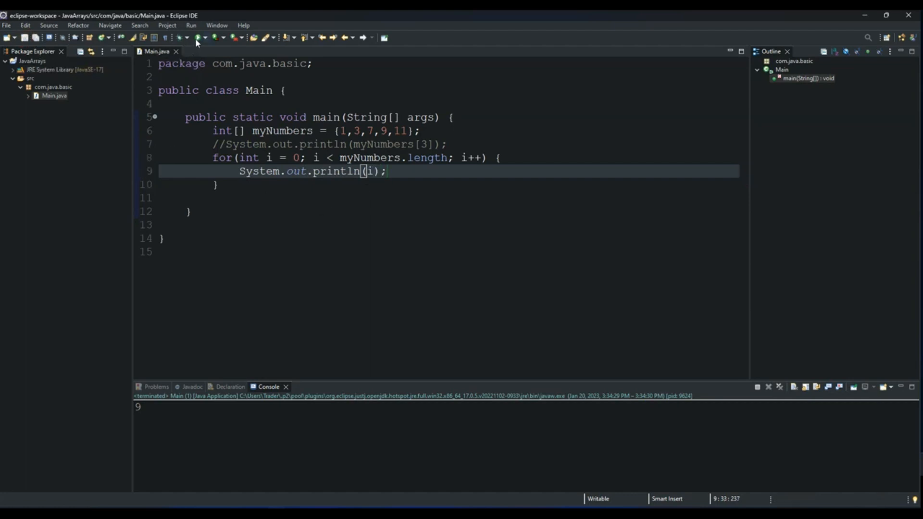
pyautogui.click(198, 38)
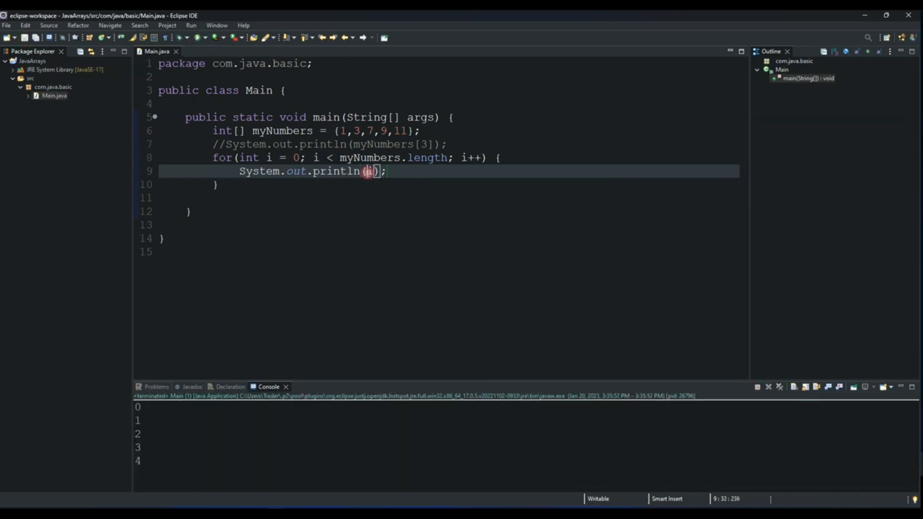
# Change the loop print to myNumbers[i] and run, printing 1, 3, 7, 9, 11.
pyautogui.write('myN')
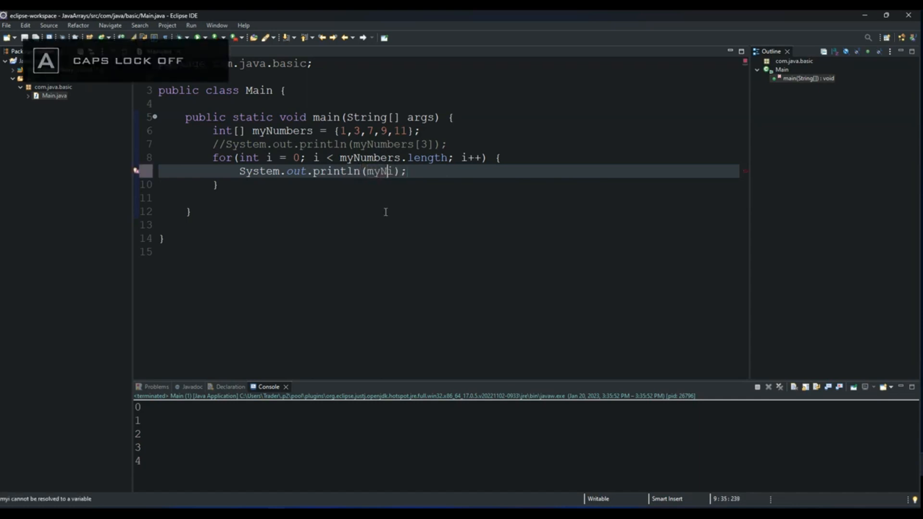
pyautogui.write('umbers')
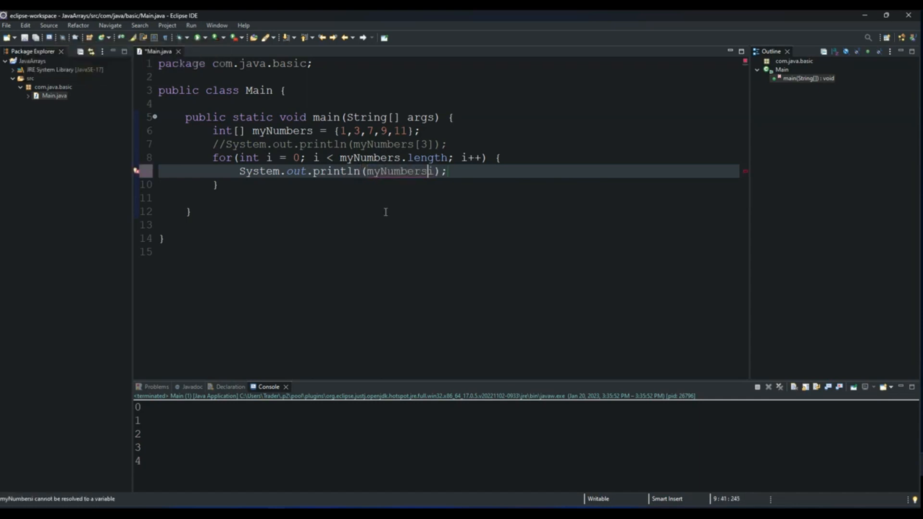
pyautogui.write('[i')
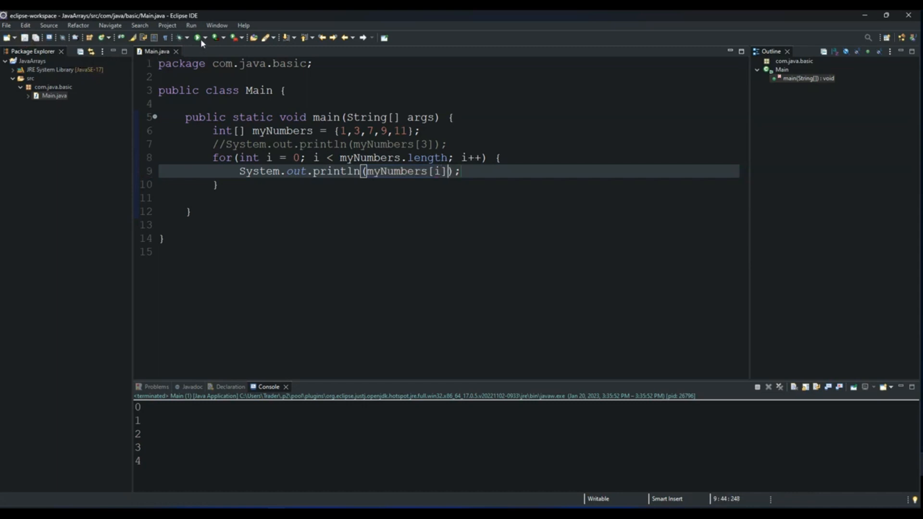
pyautogui.click(199, 38)
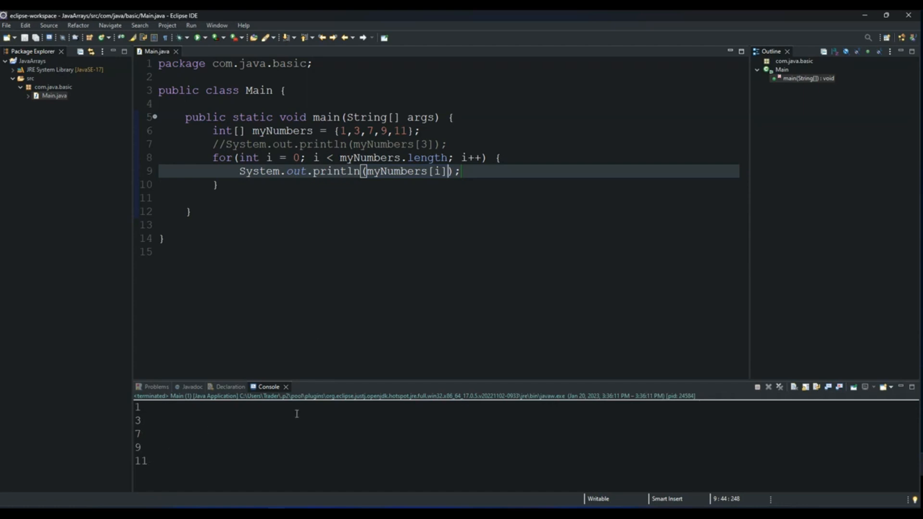
pyautogui.moveTo(283, 267)
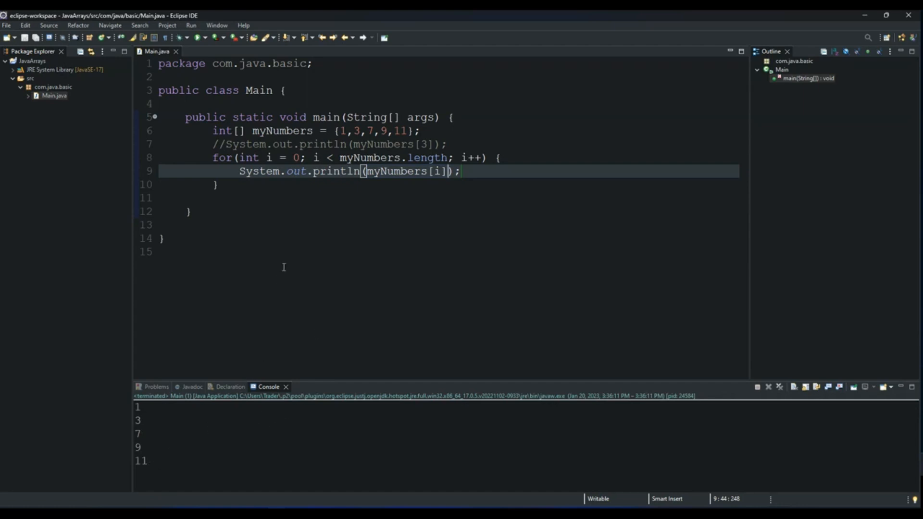